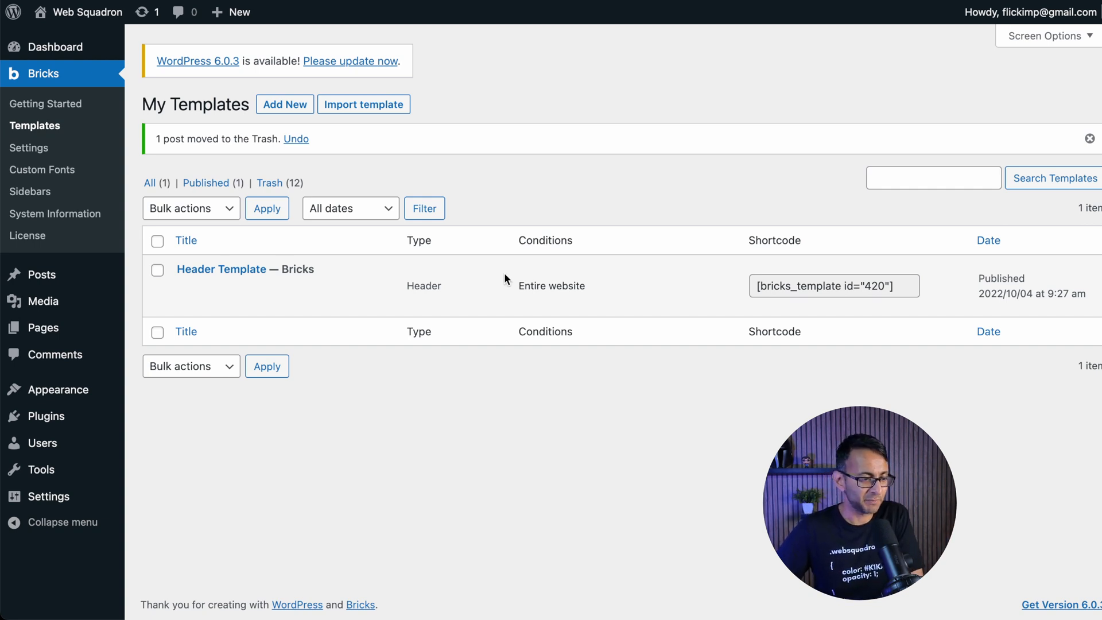
mouse_move(411, 158)
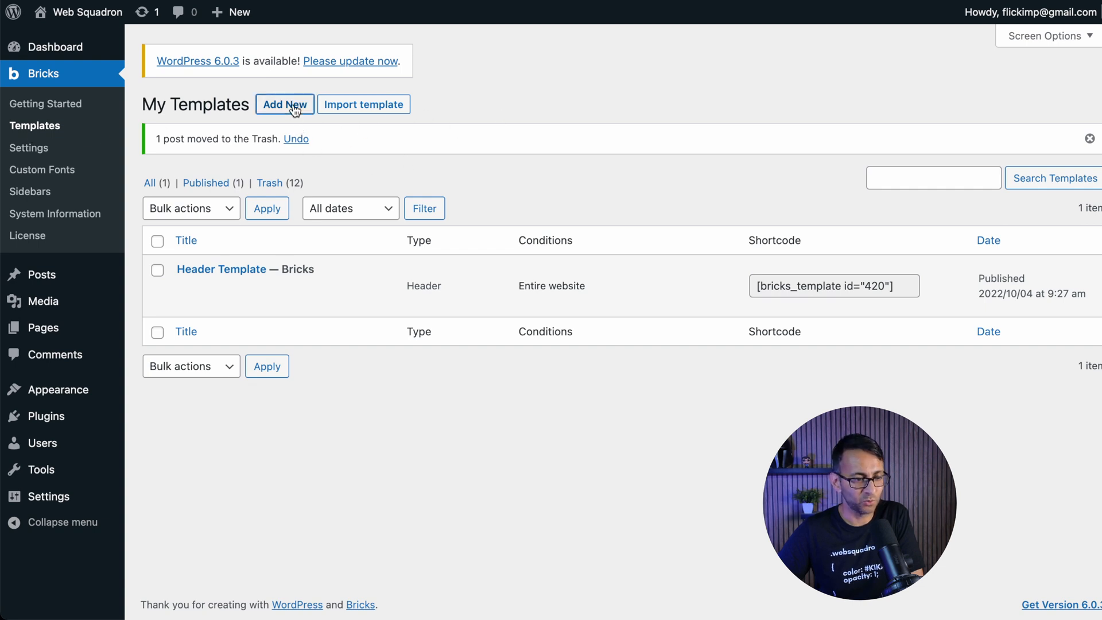
Create a template titled Footer, set its template type to Footer, and publish it
left_click(285, 104)
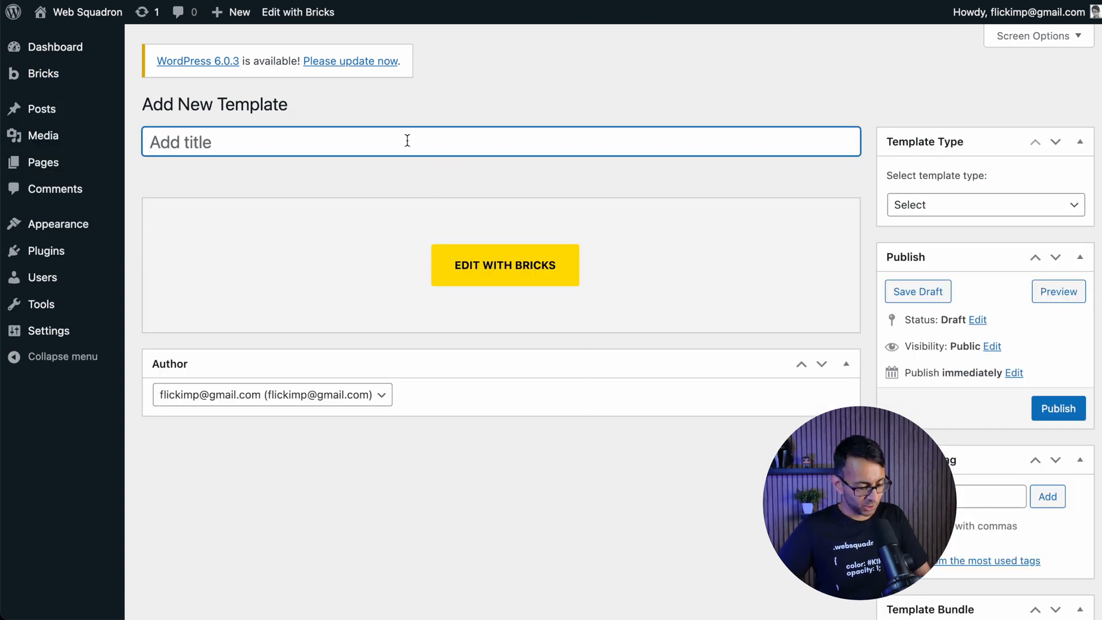
type("Footer")
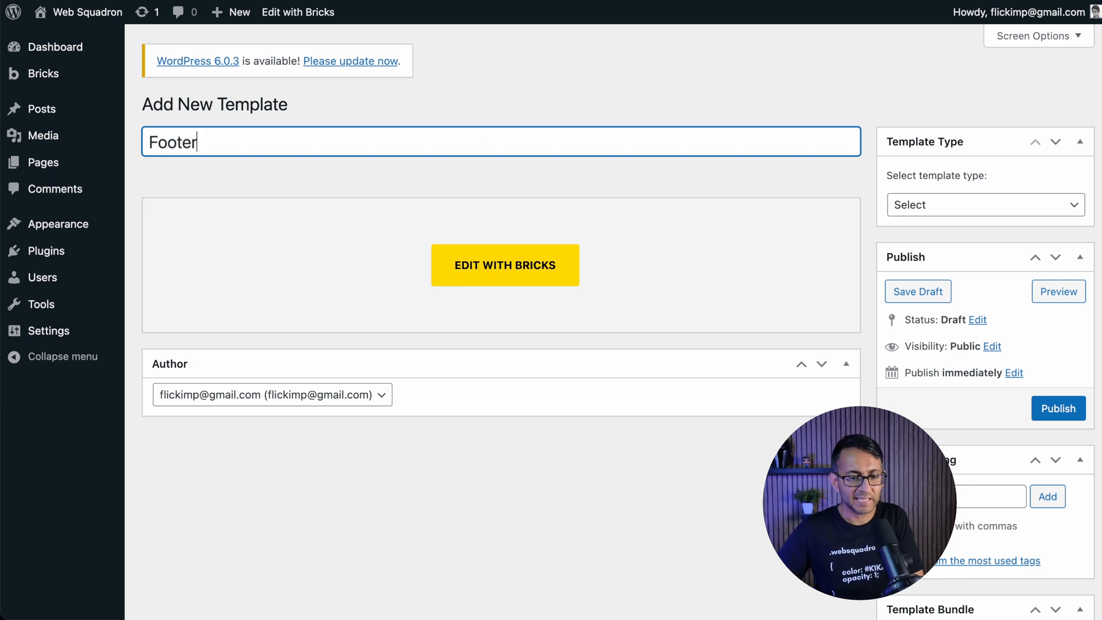
left_click(985, 205)
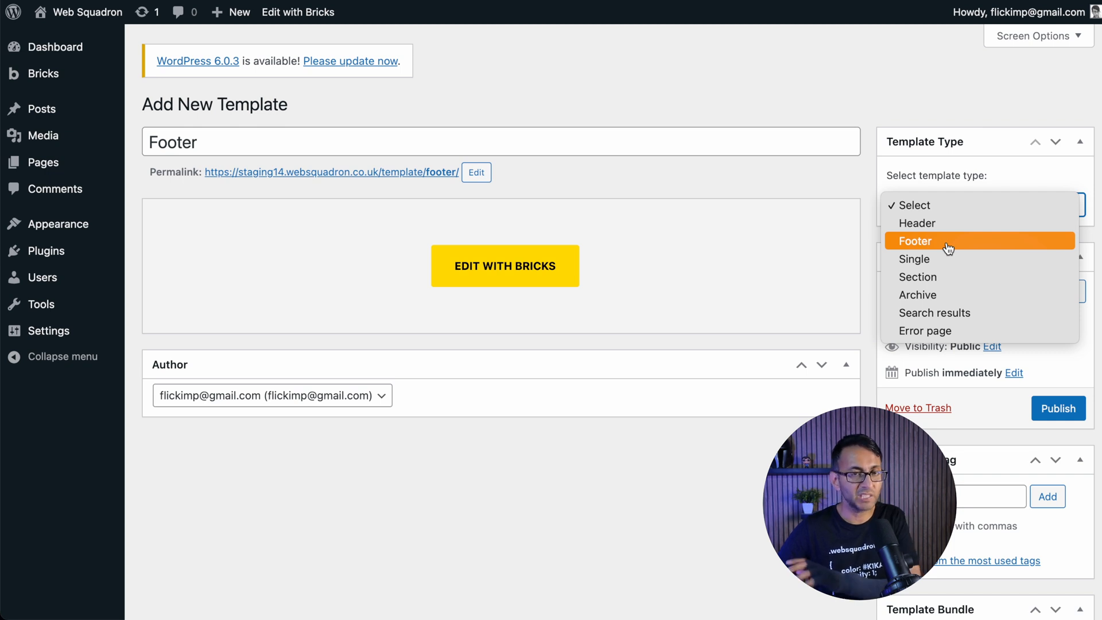
left_click(949, 241)
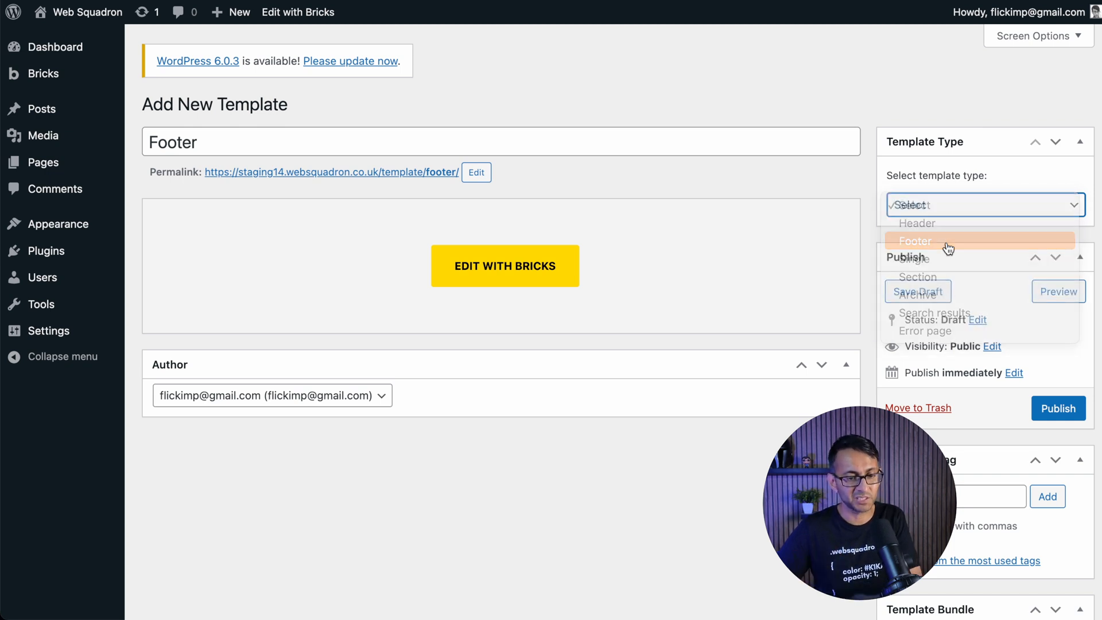
left_click(915, 241)
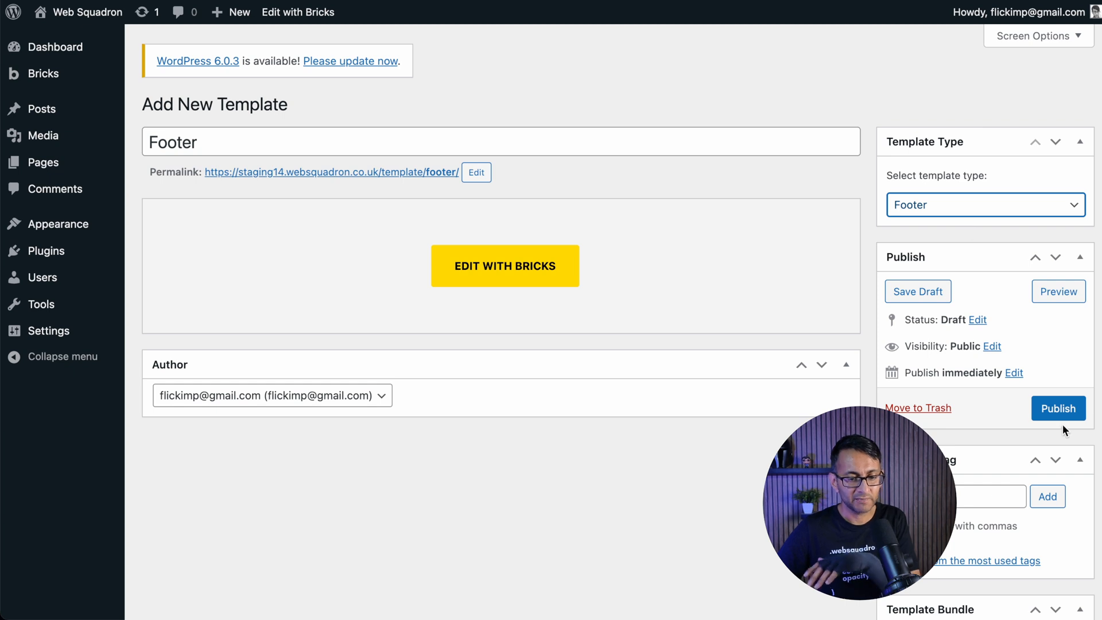
left_click(1058, 409)
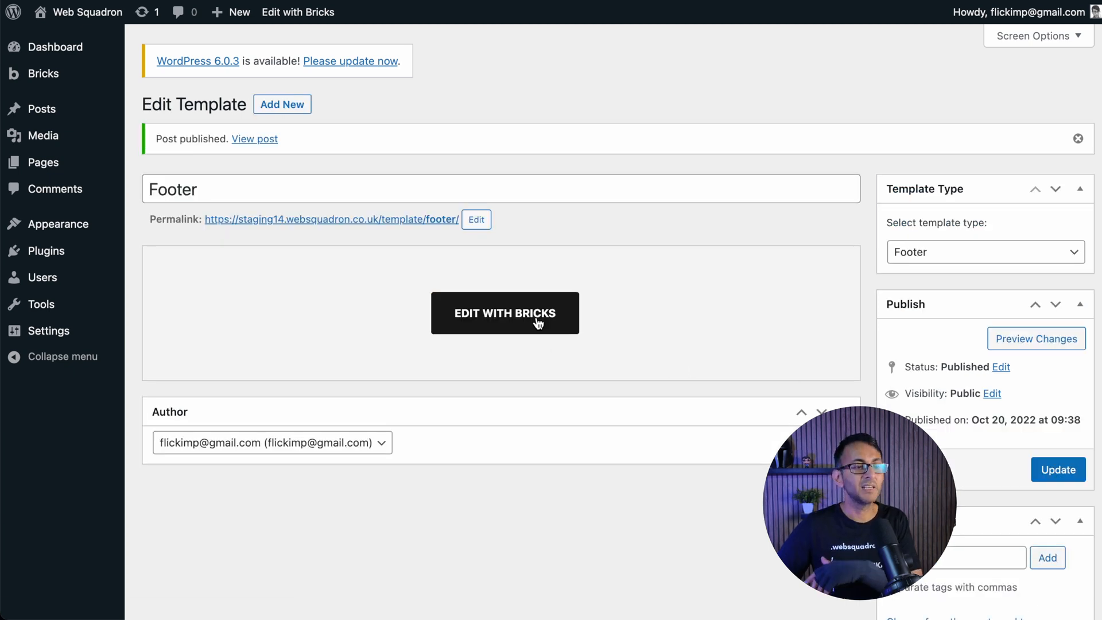
Launch the Footer template in the Bricks visual editor via Edit with Bricks
left_click(505, 312)
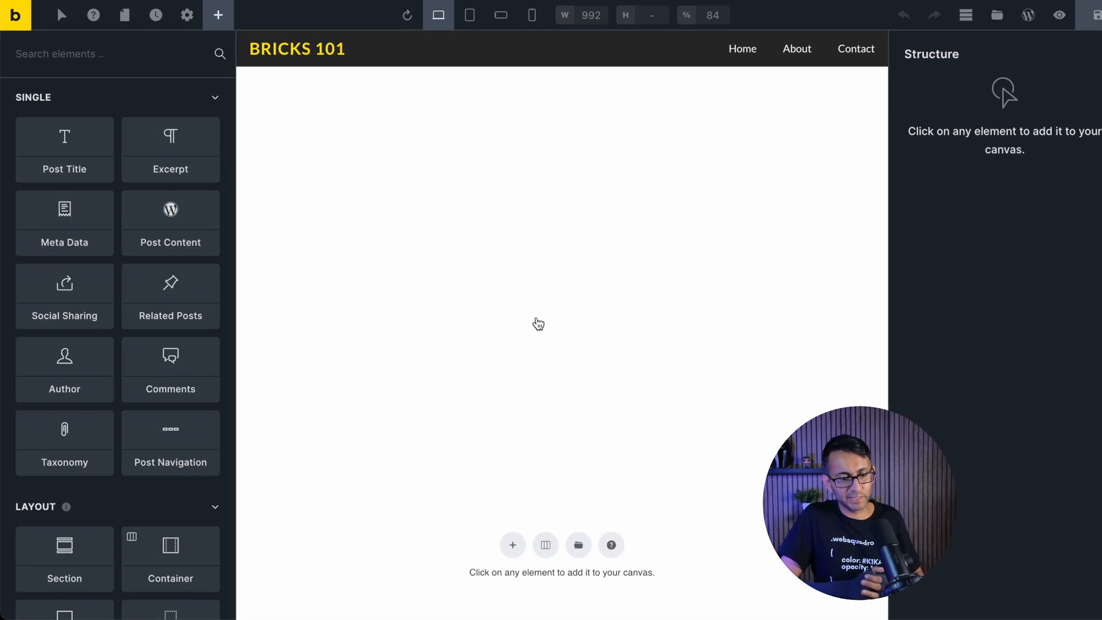
mouse_move(544, 545)
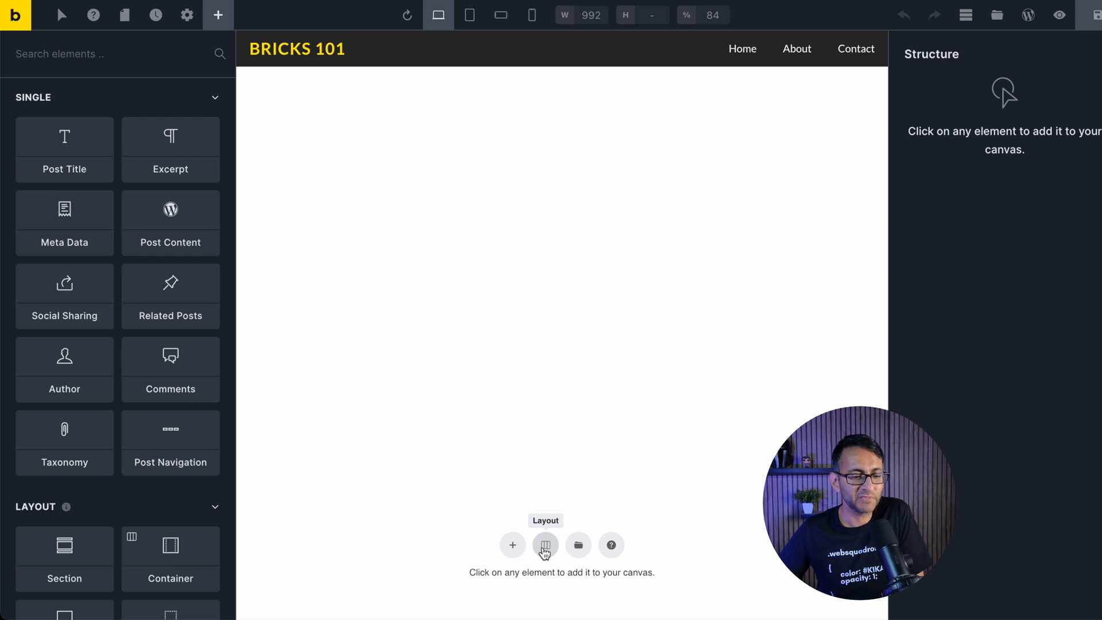
mouse_move(490, 556)
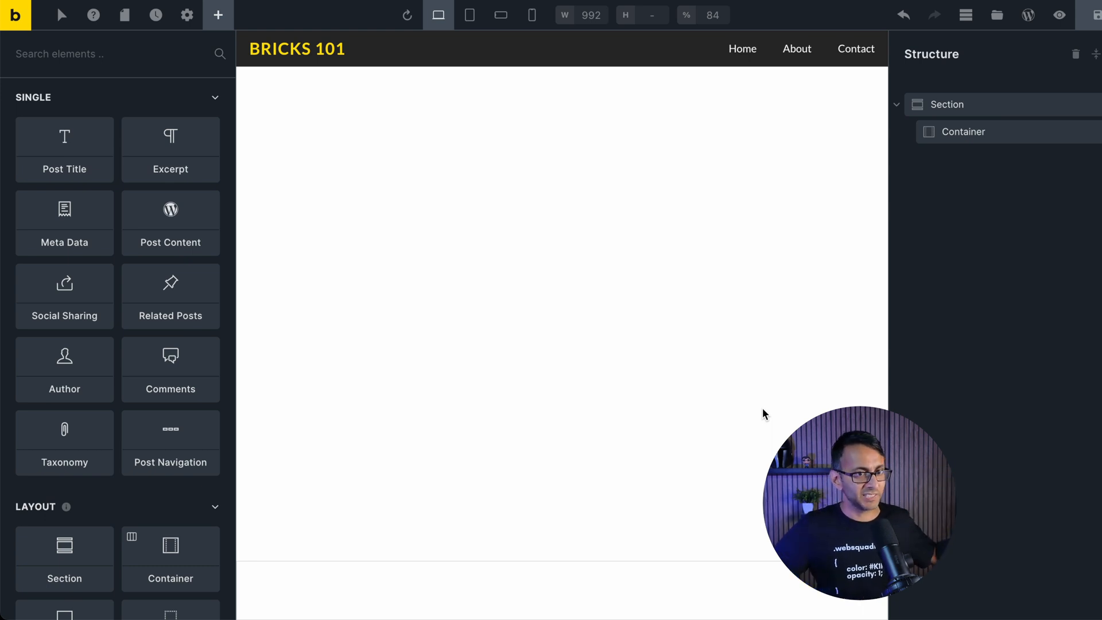
mouse_move(1030, 261)
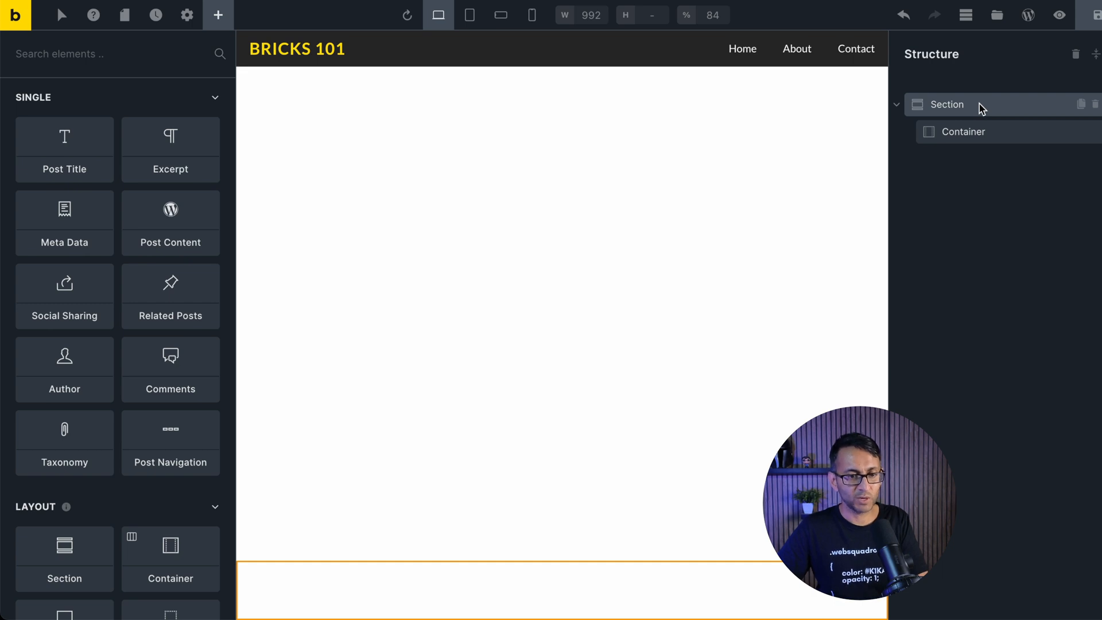
Style the section with a black background and padding-top and padding-bottom of 40
left_click(946, 104)
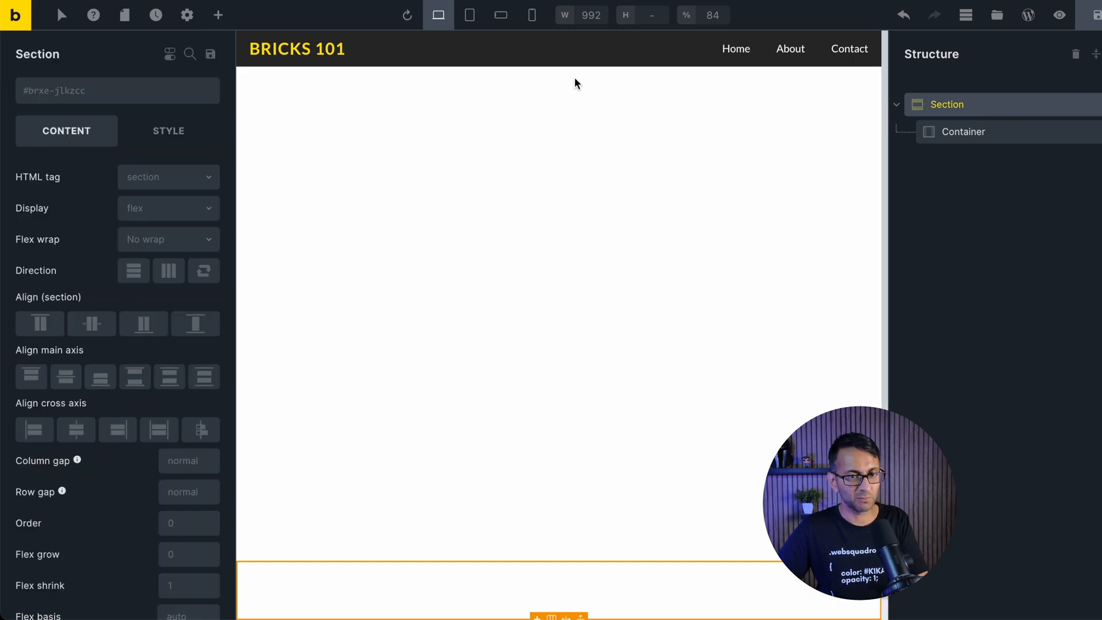
mouse_move(75, 151)
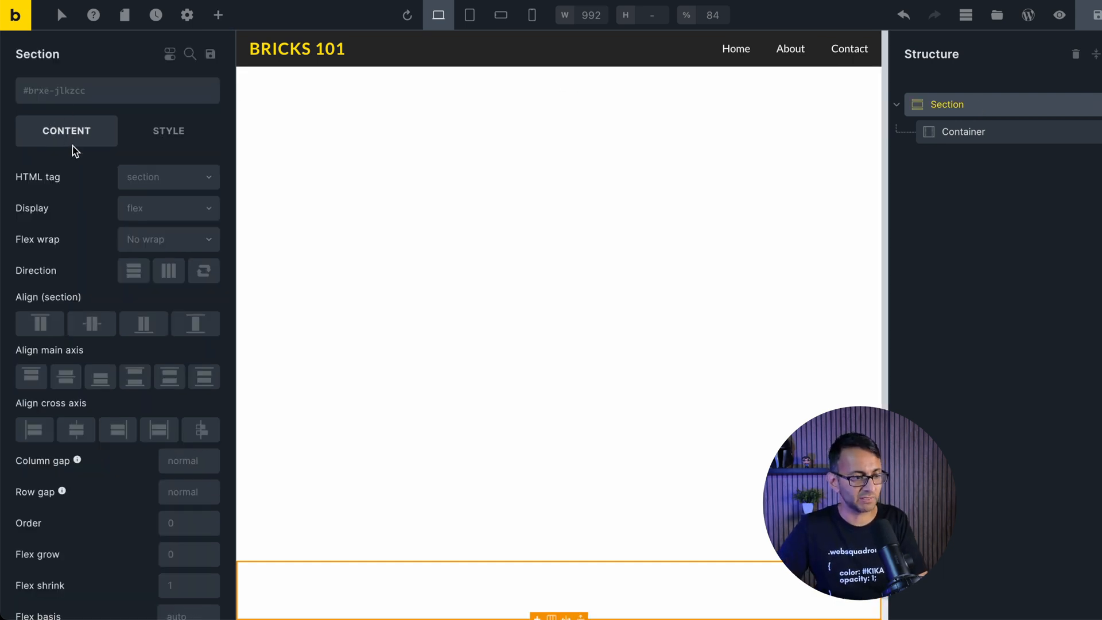
left_click(168, 131)
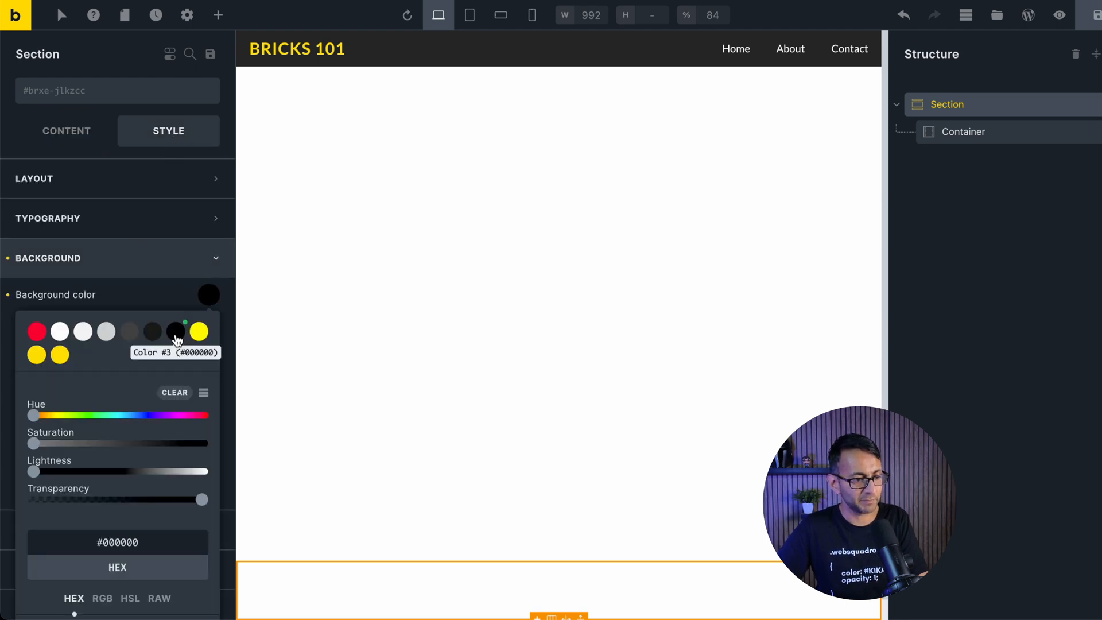
left_click(175, 331)
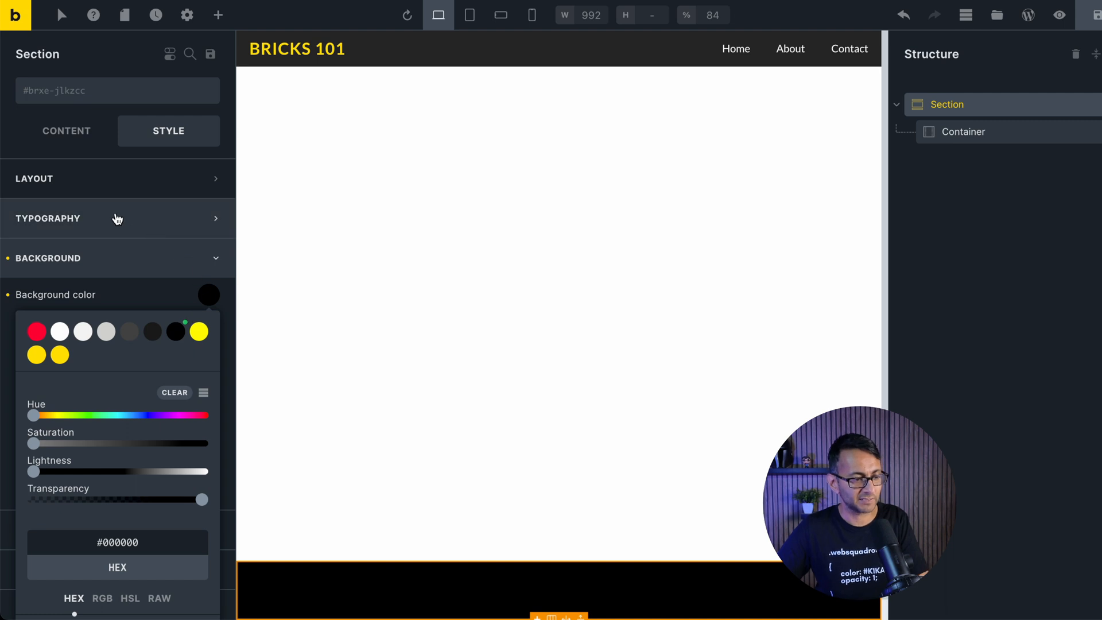
left_click(34, 178)
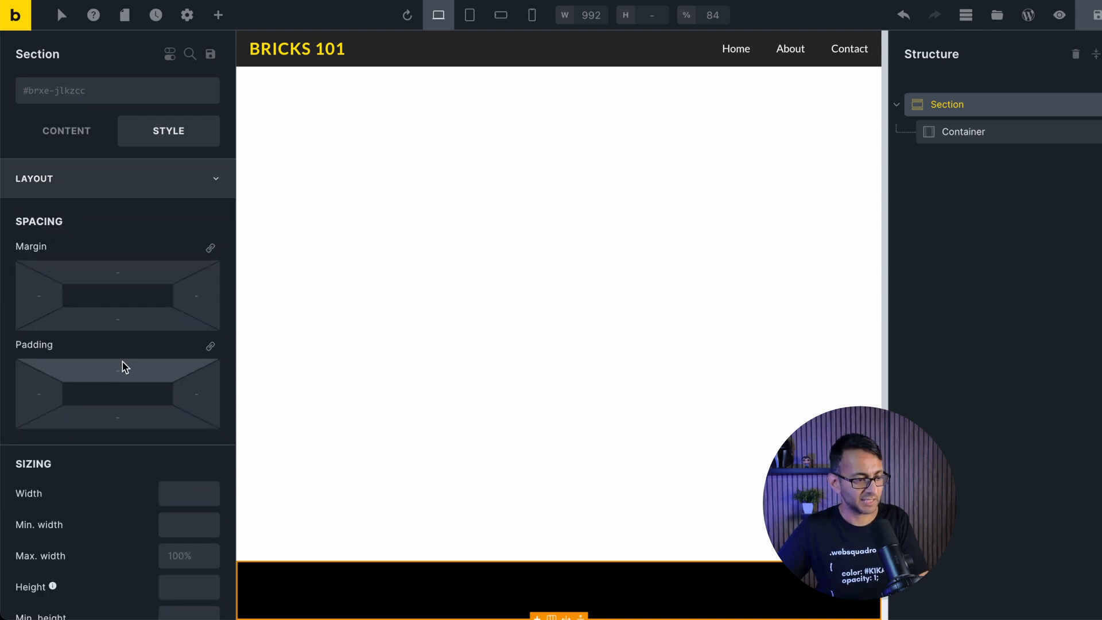
type("40")
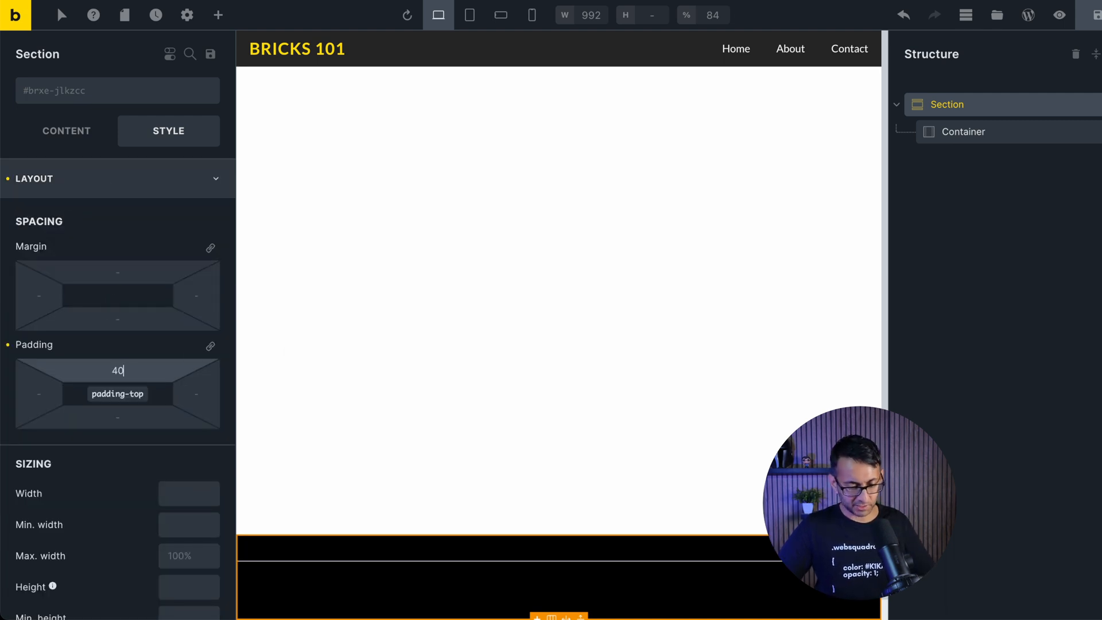
type("40")
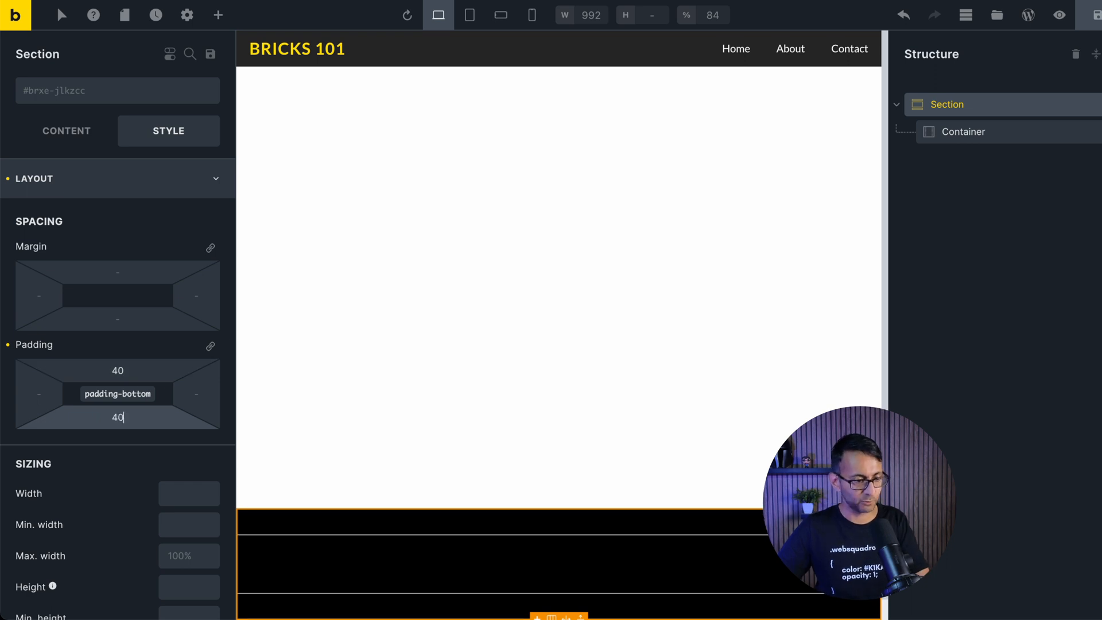
mouse_move(303, 380)
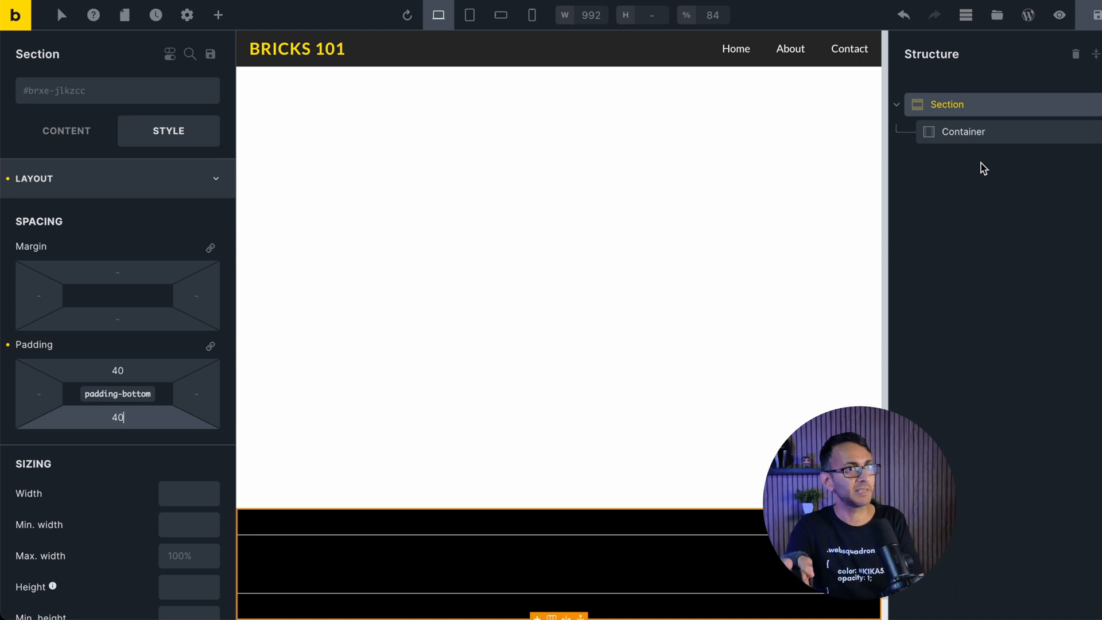
mouse_move(1009, 118)
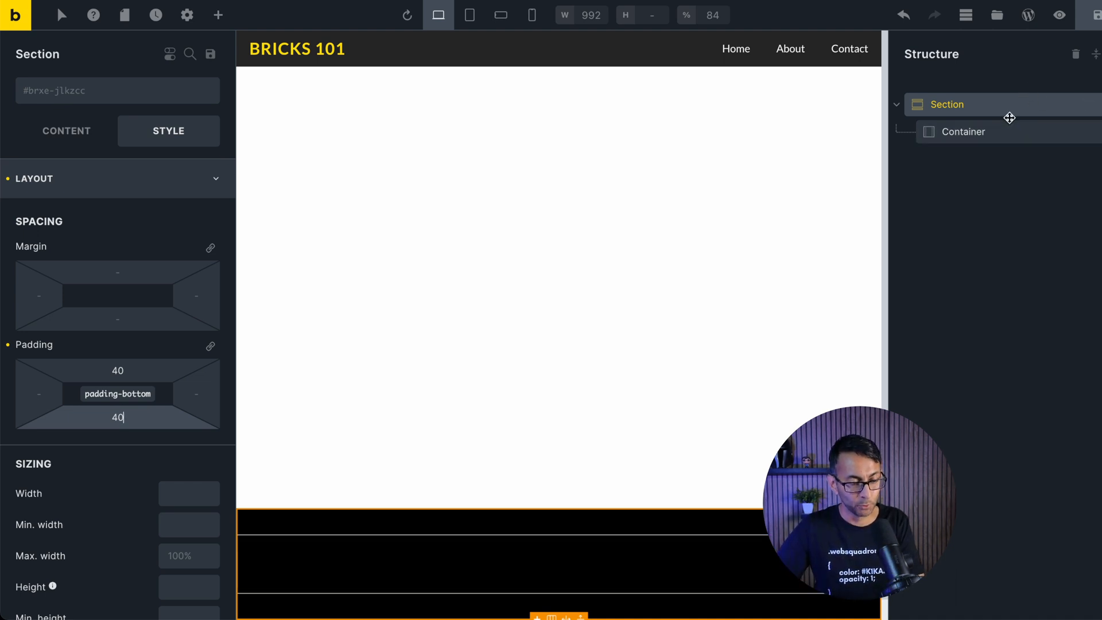
left_click(66, 131)
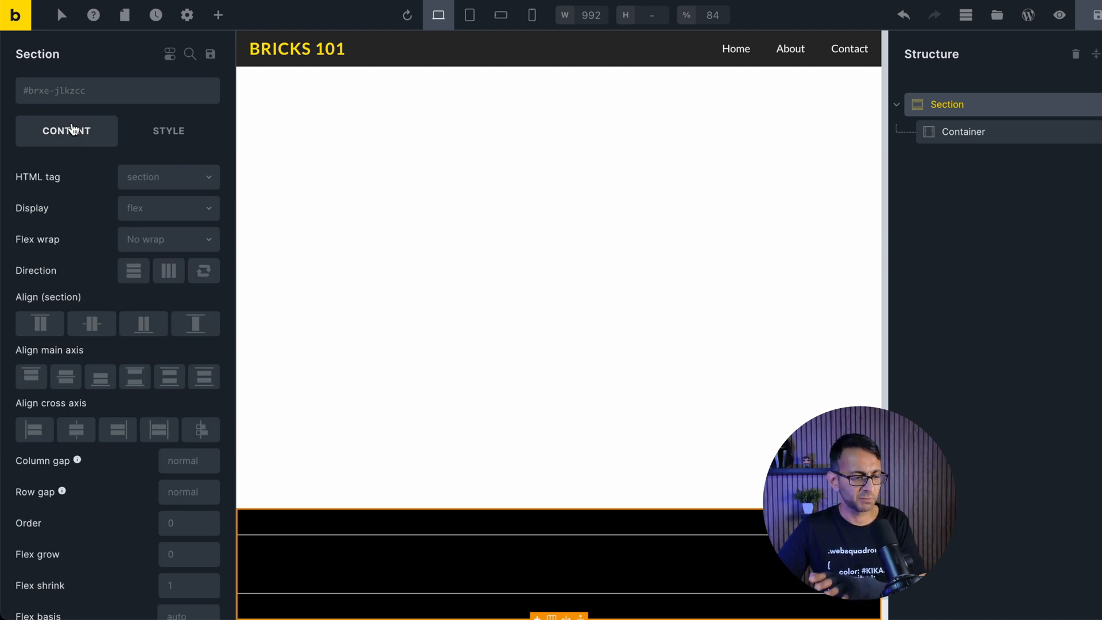
Set the container's width to 1000 and save the template
left_click(962, 132)
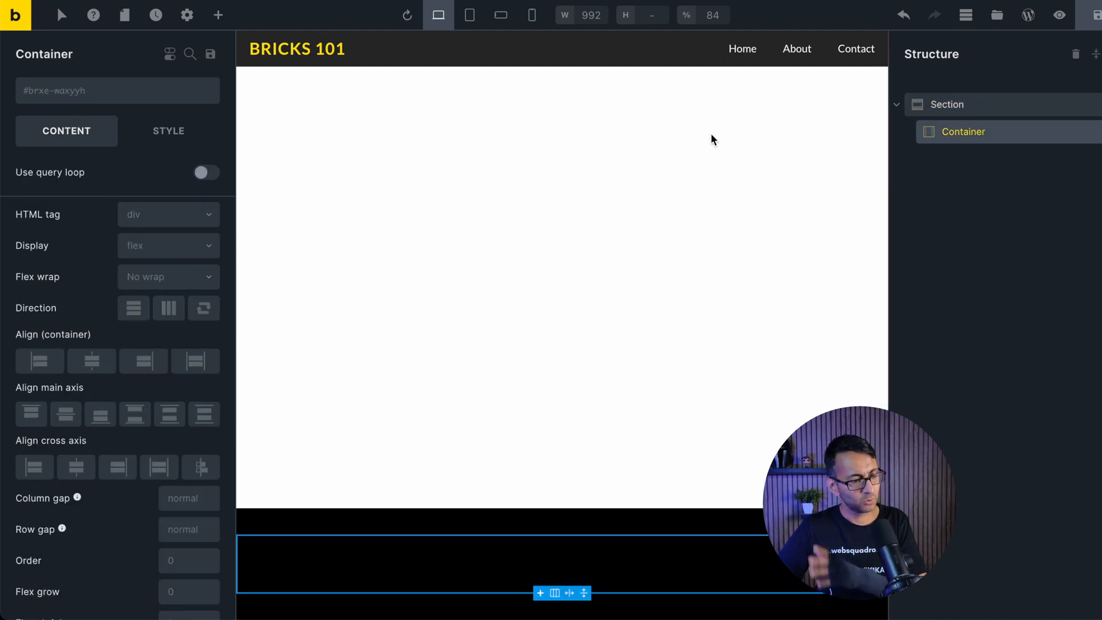
left_click(168, 131)
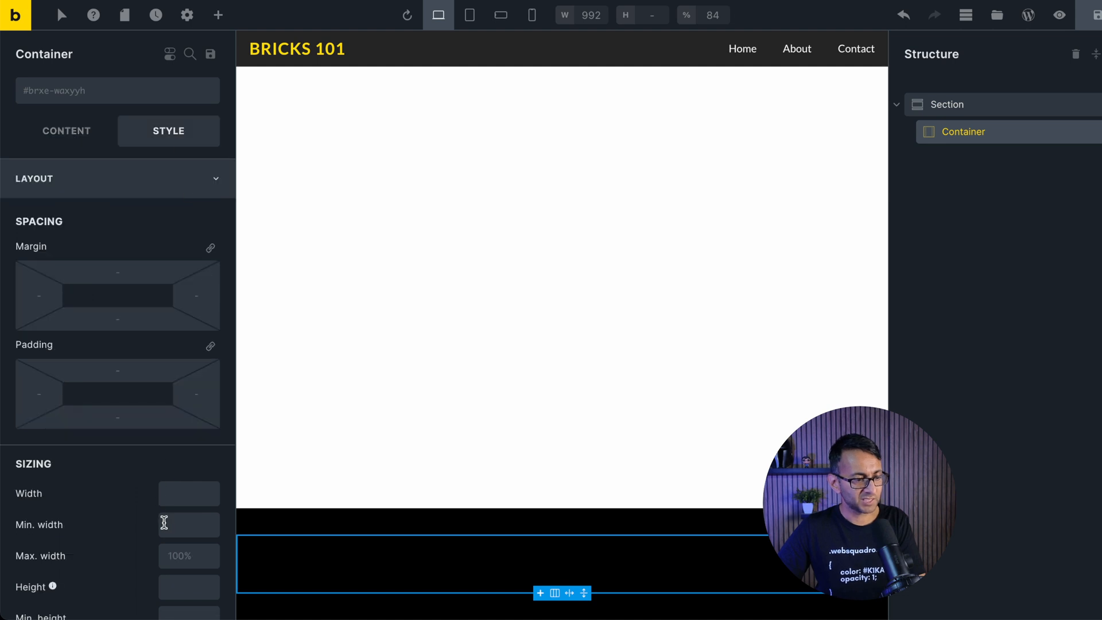
left_click(188, 493)
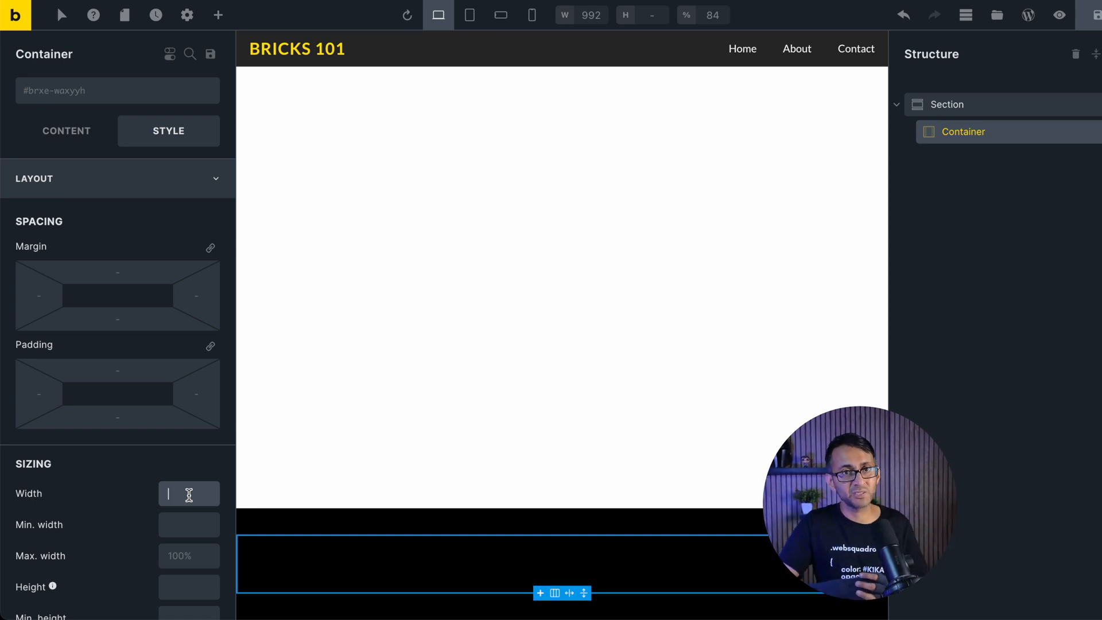
type("1000")
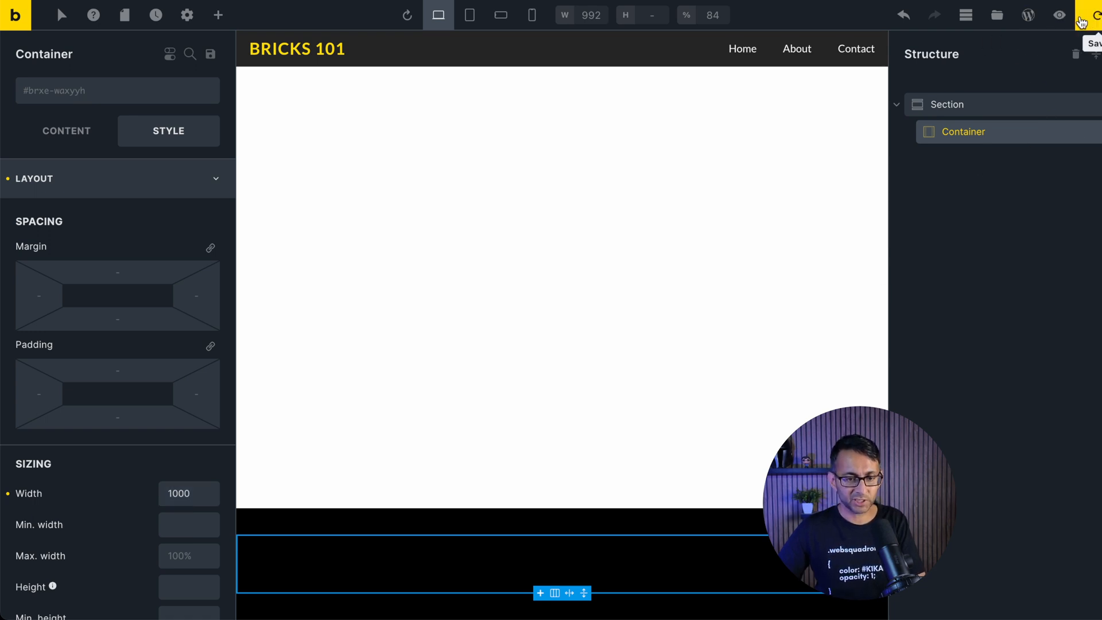
left_click(1095, 16)
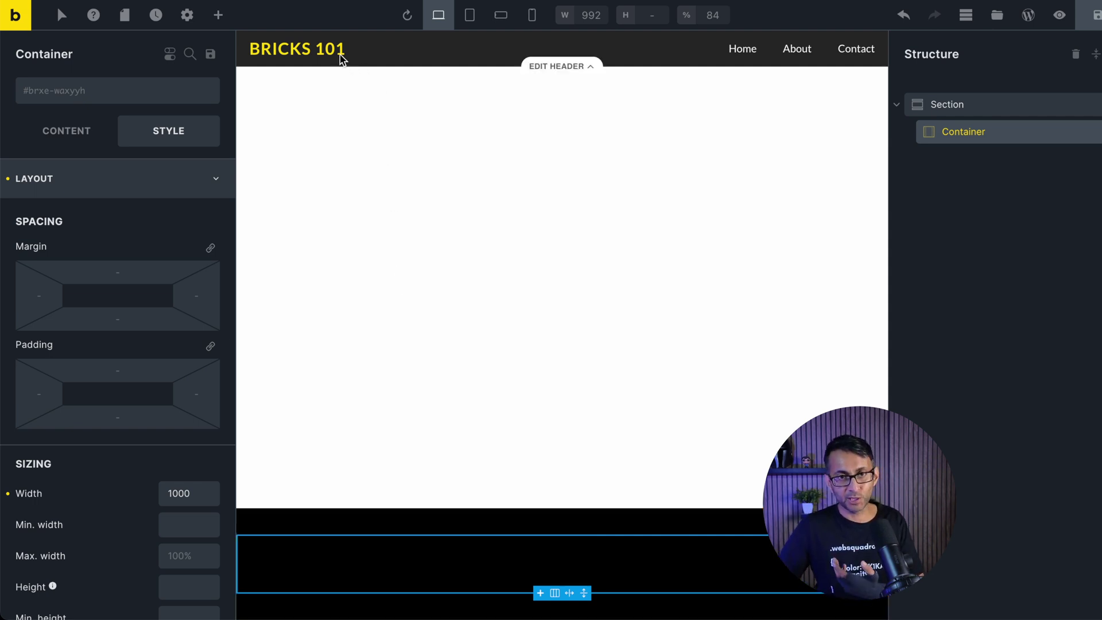
mouse_move(646, 489)
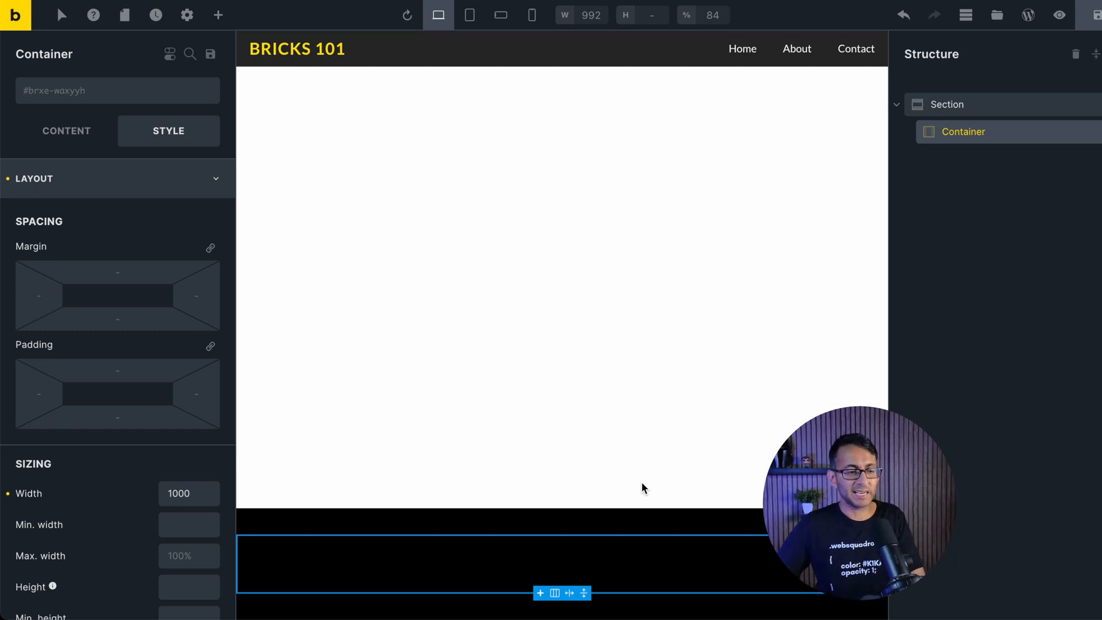
Add a Rich Text element reading 'Privacy Policy | Cookies Policy | Terms and Conditions', center-aligned
left_click(218, 16)
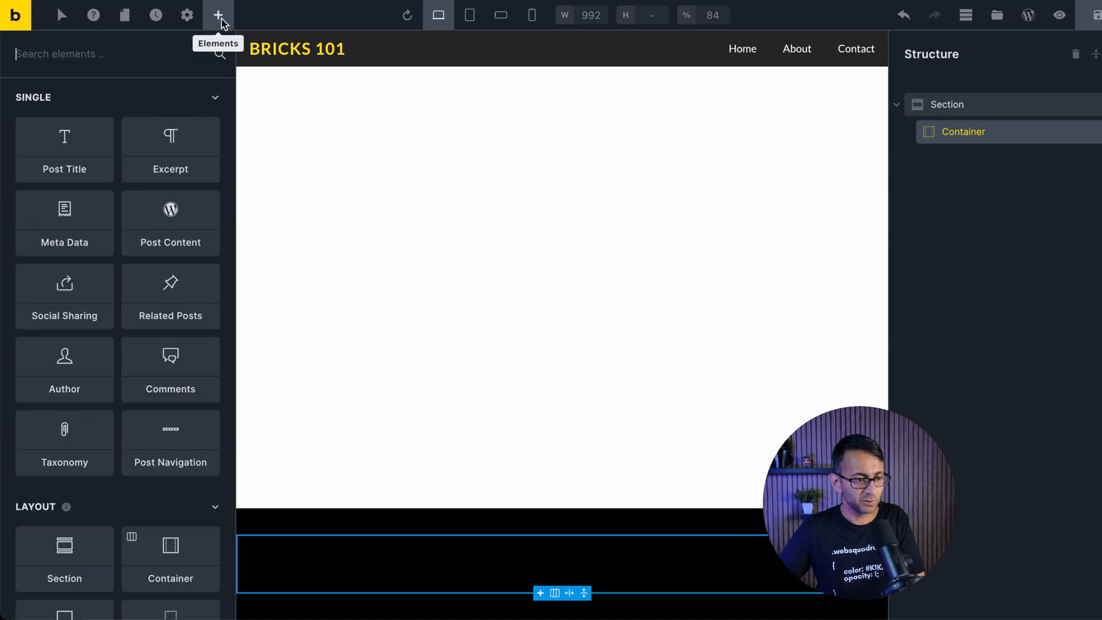
left_click(65, 125)
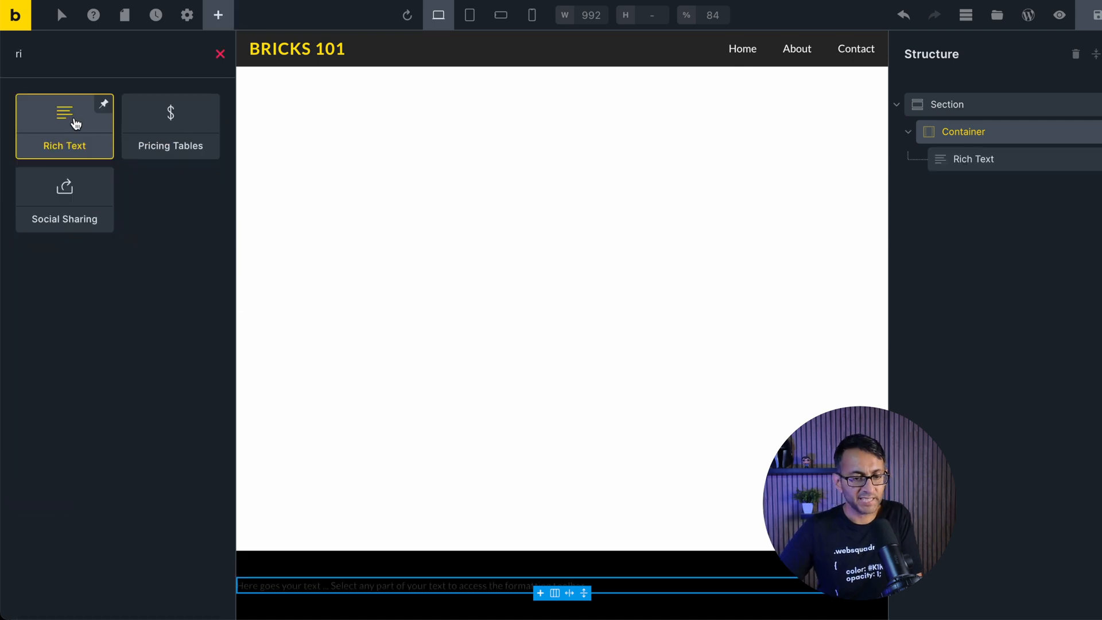
left_click(976, 159)
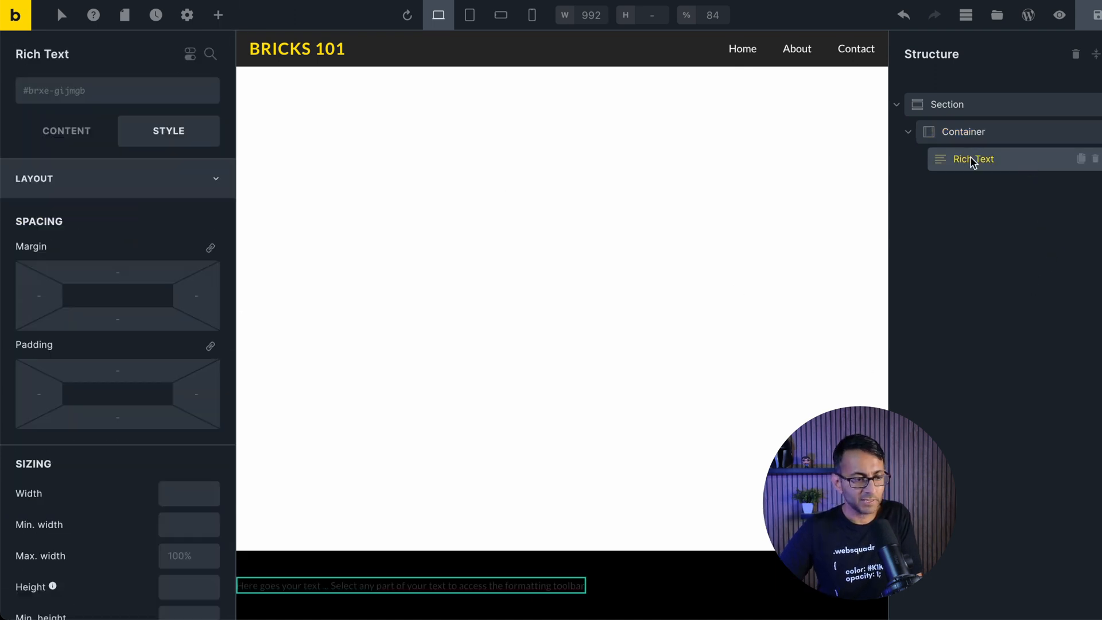
left_click(66, 131)
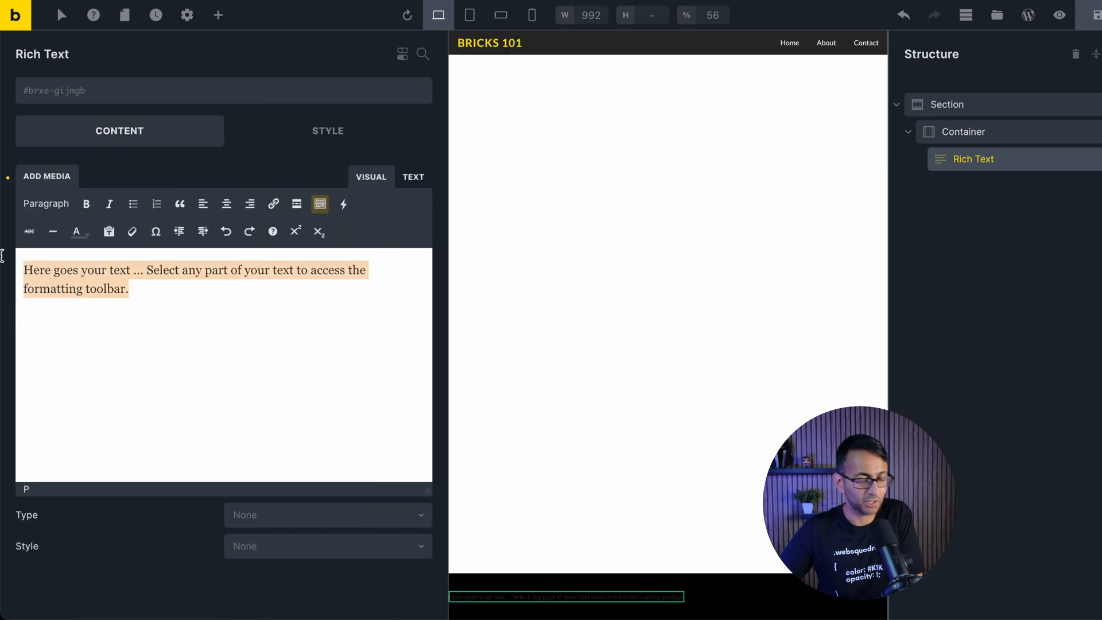
type("Privacy Policy | Cookies Policy | Terms and Conditions")
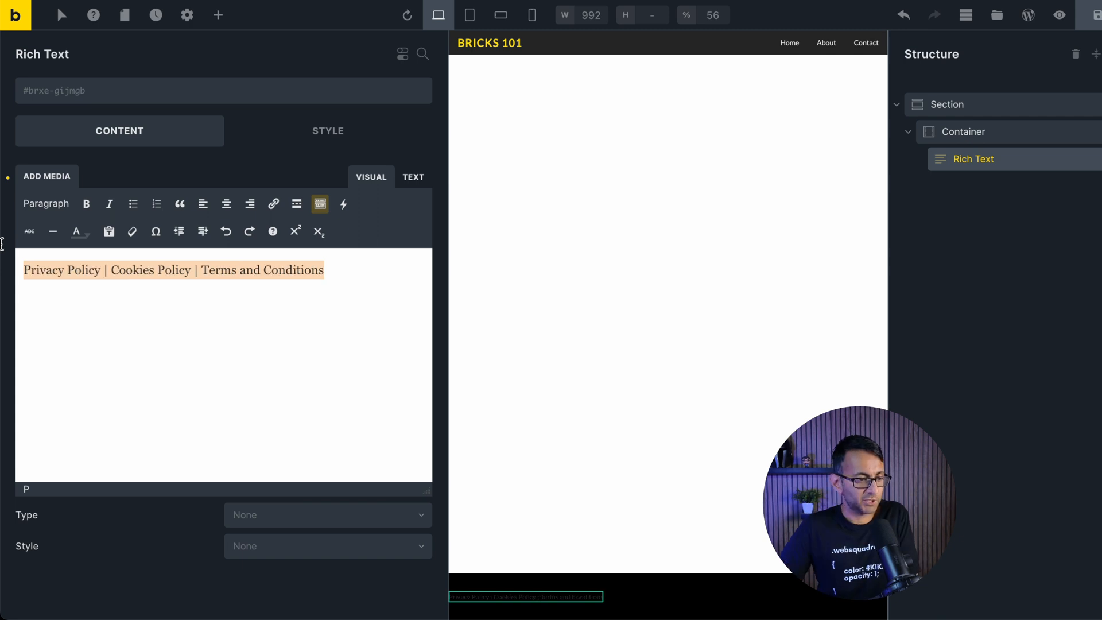
left_click(226, 204)
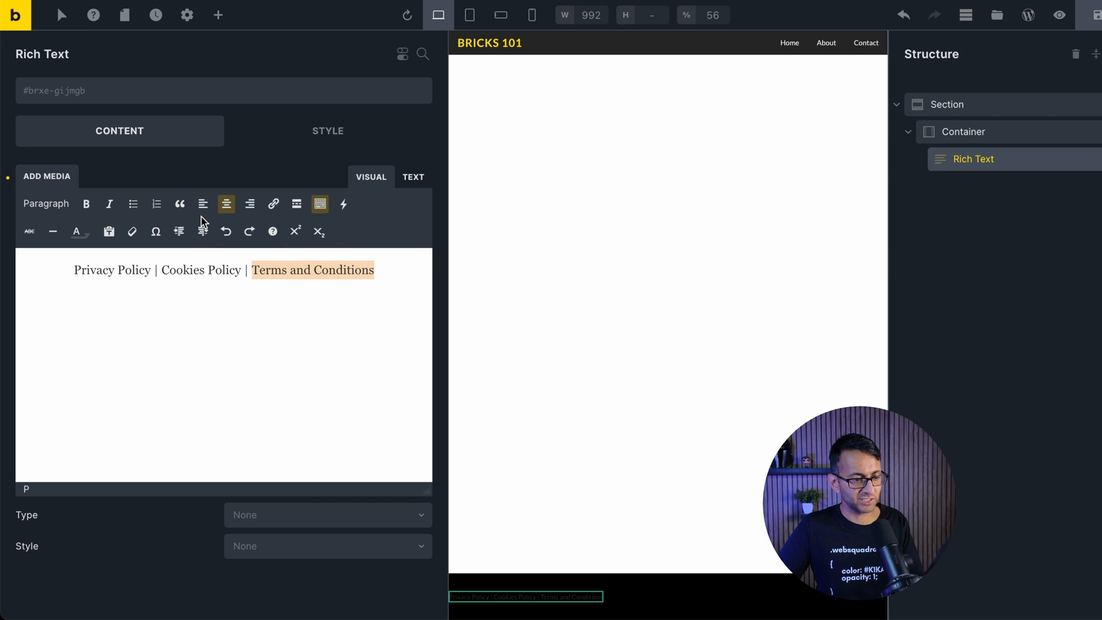
left_click(274, 205)
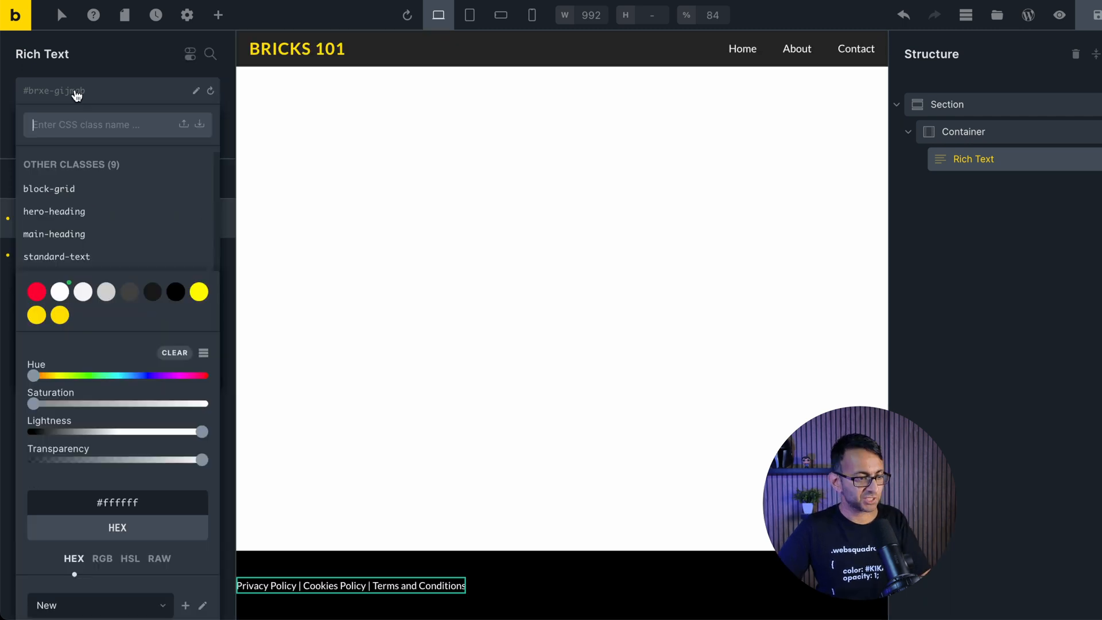
Create class footer_text_style with white text colour and 1.4 in the size field
type("footer_text_style")
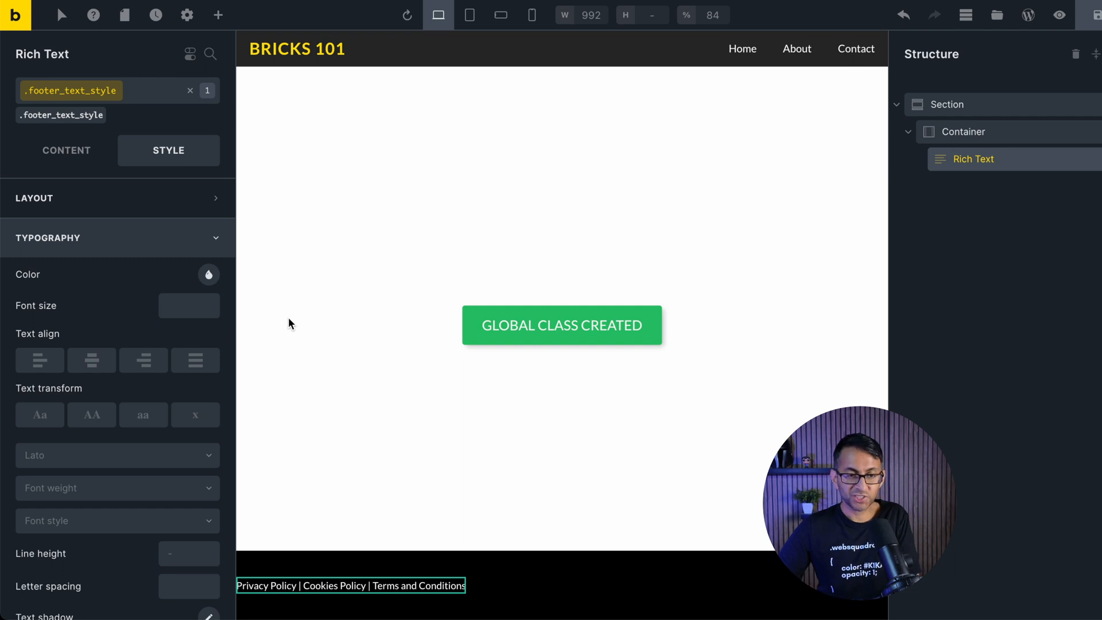
left_click(209, 275)
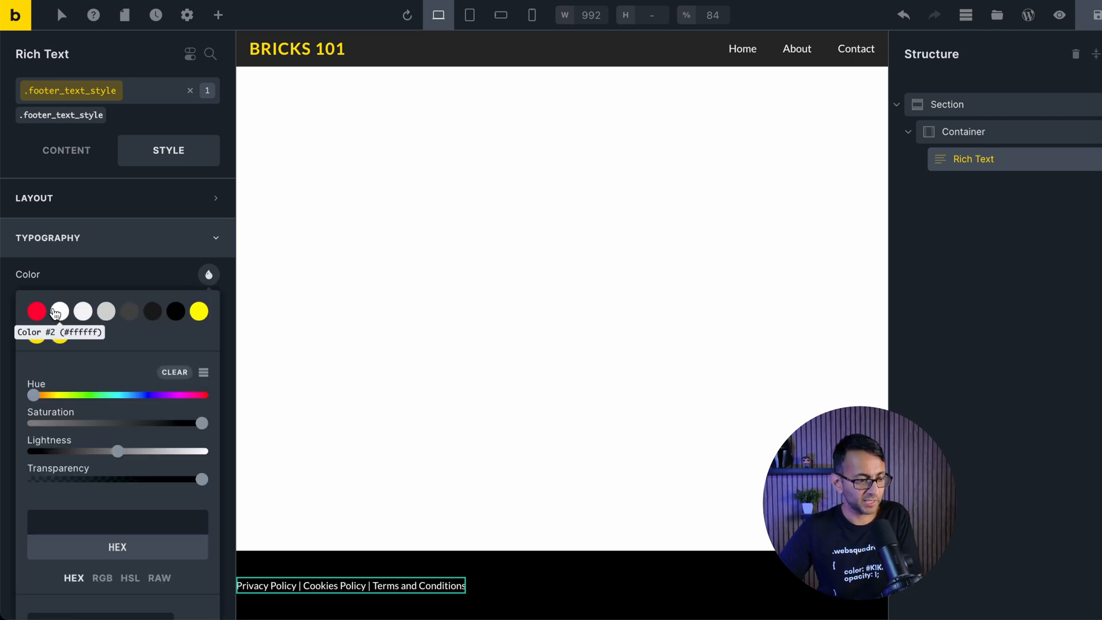
left_click(60, 311)
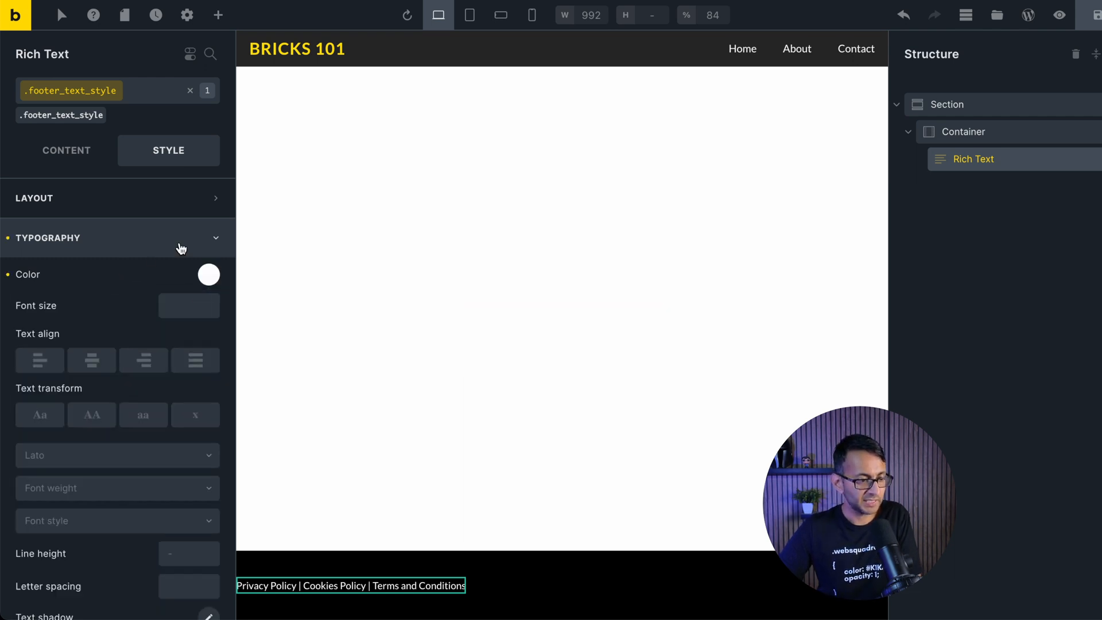
left_click(188, 306)
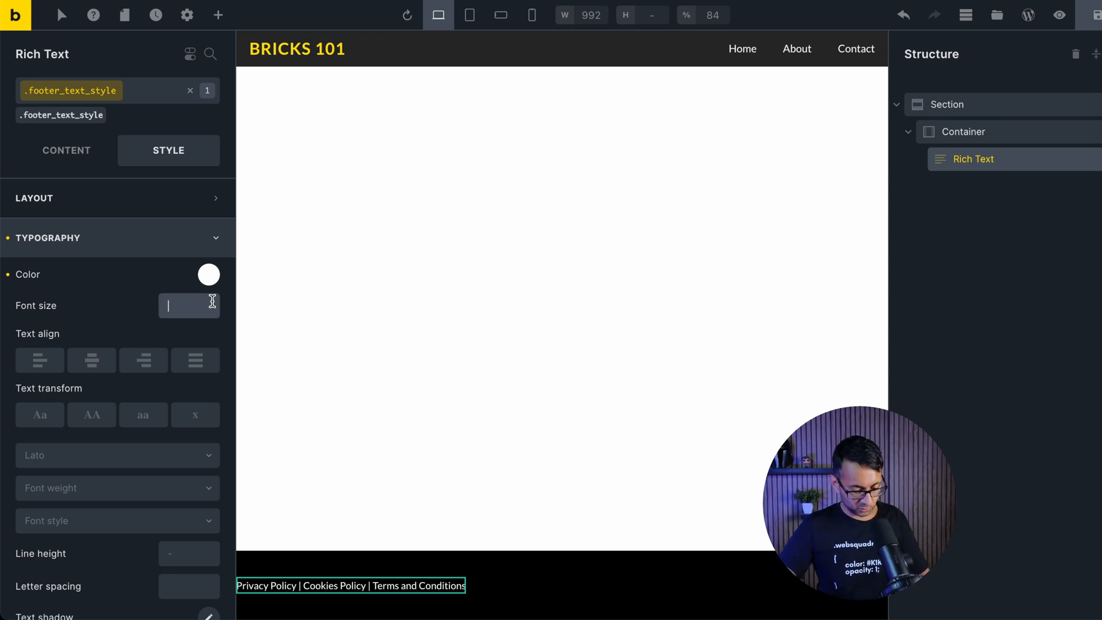
type("1.4")
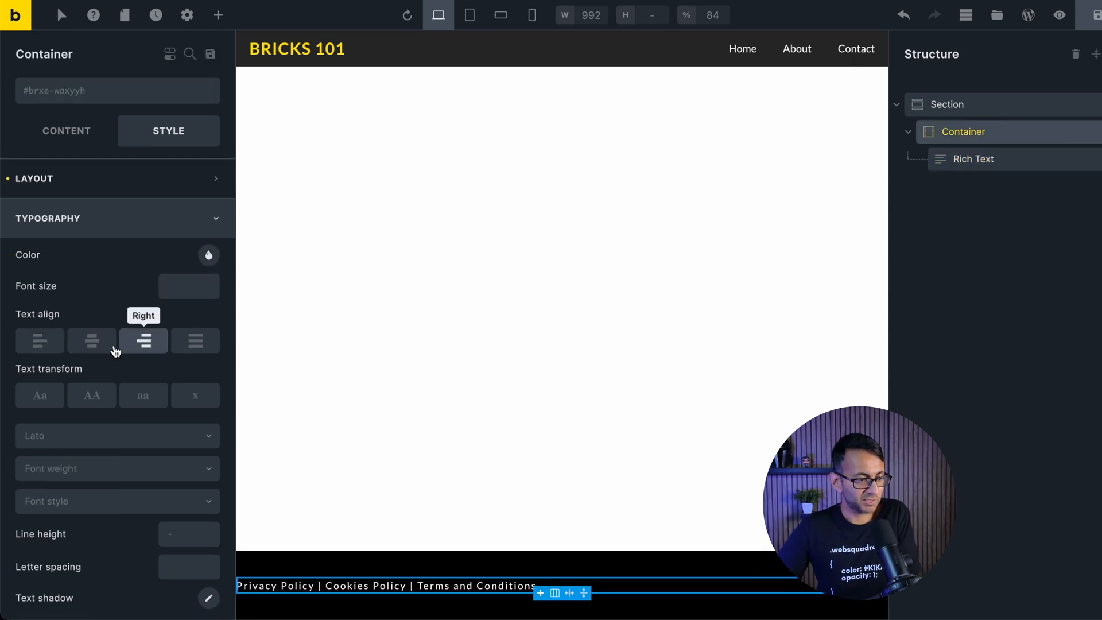
Set the container's cross-axis alignment to Center and duplicate the Rich Text element
left_click(67, 131)
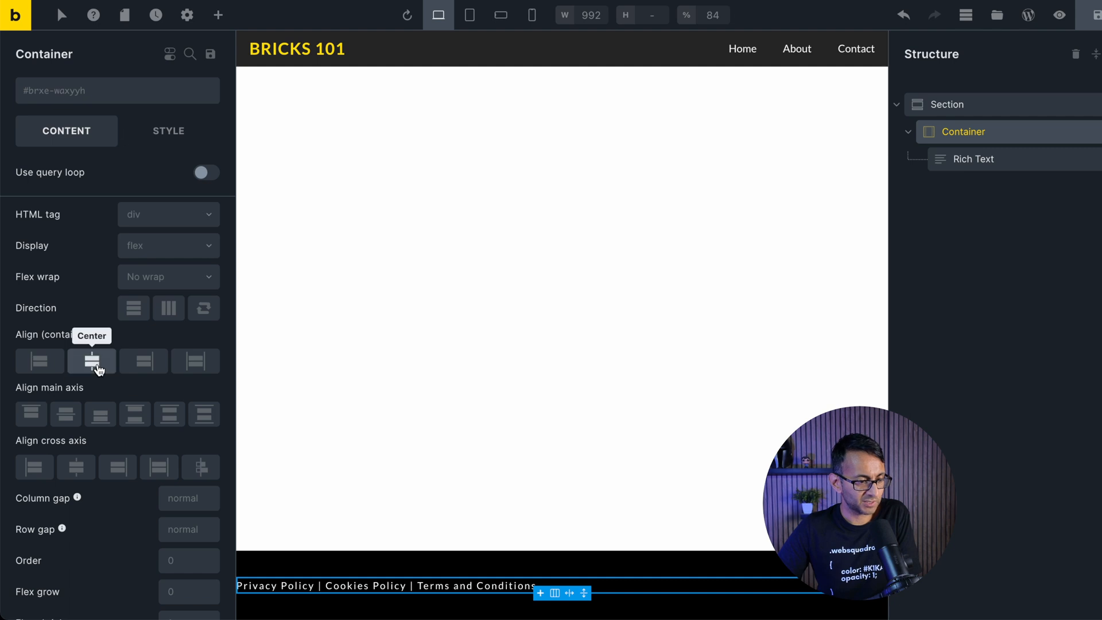
left_click(76, 467)
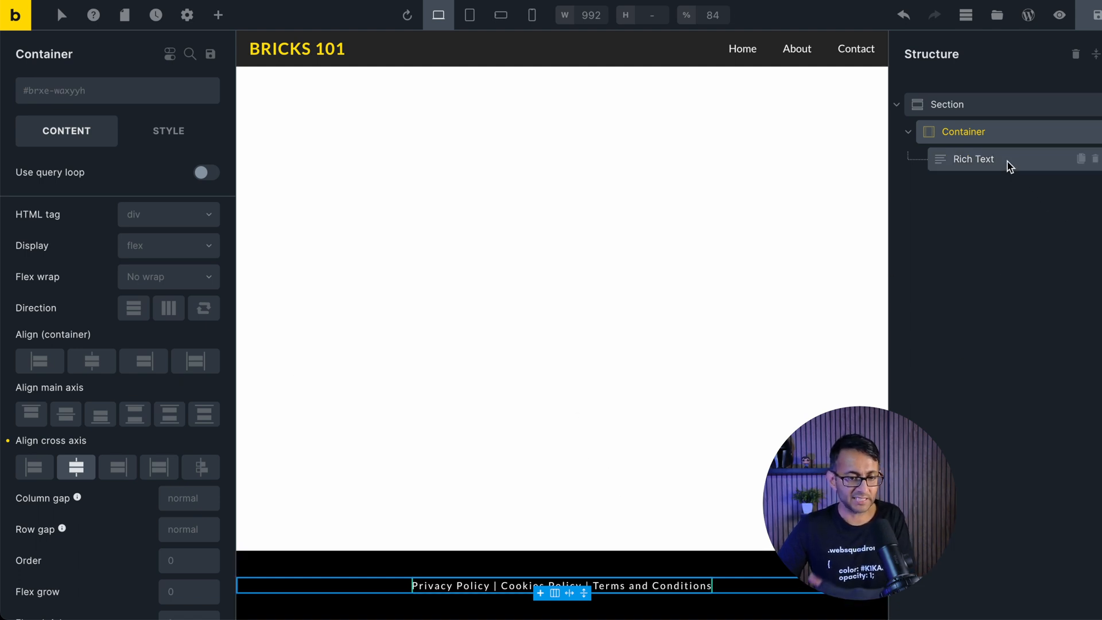
left_click(974, 158)
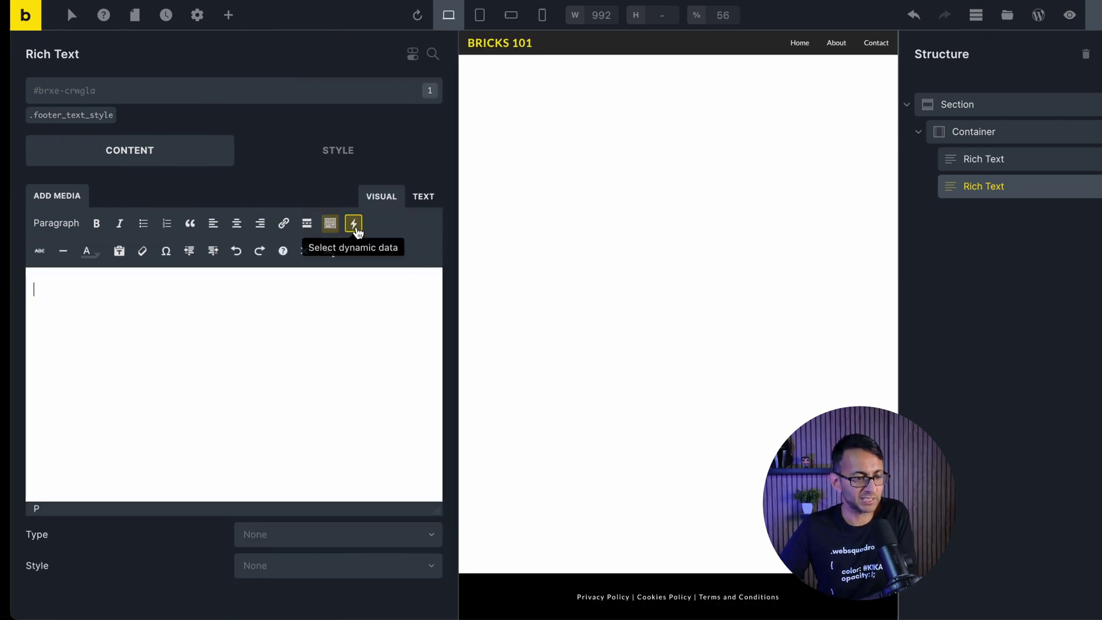
Insert the Date > Current date dynamic tag as the duplicated line's content
left_click(354, 224)
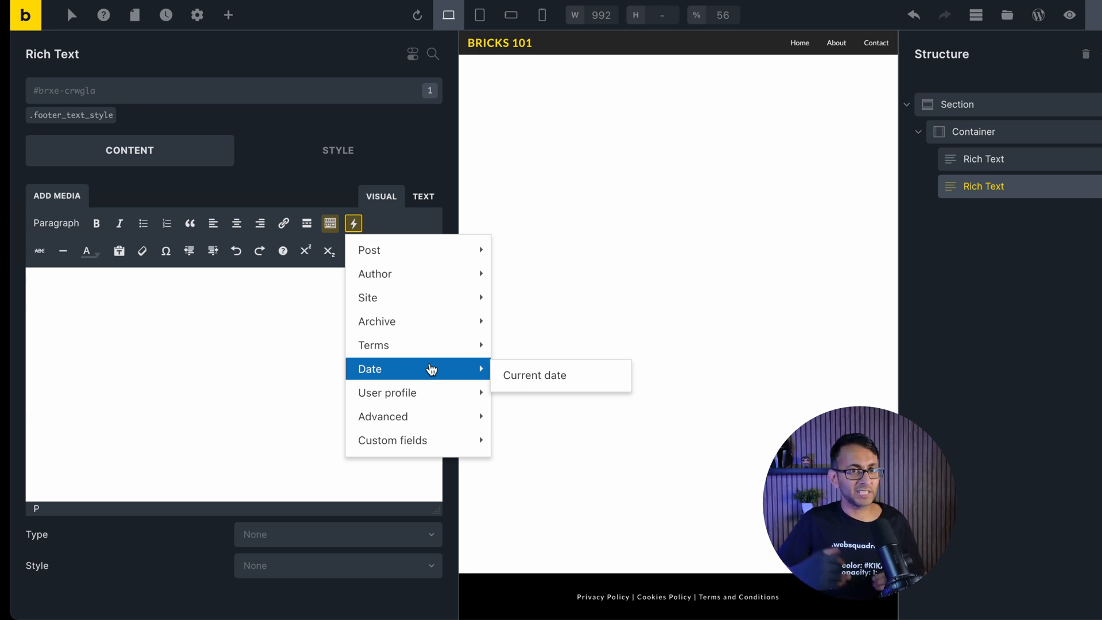
left_click(535, 376)
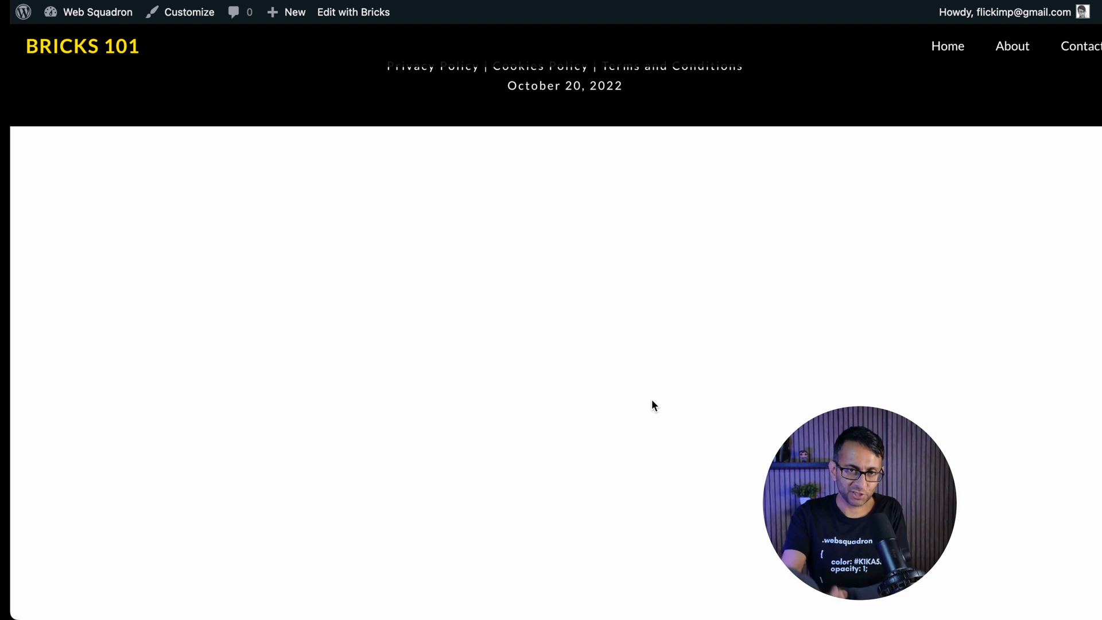
mouse_move(540, 90)
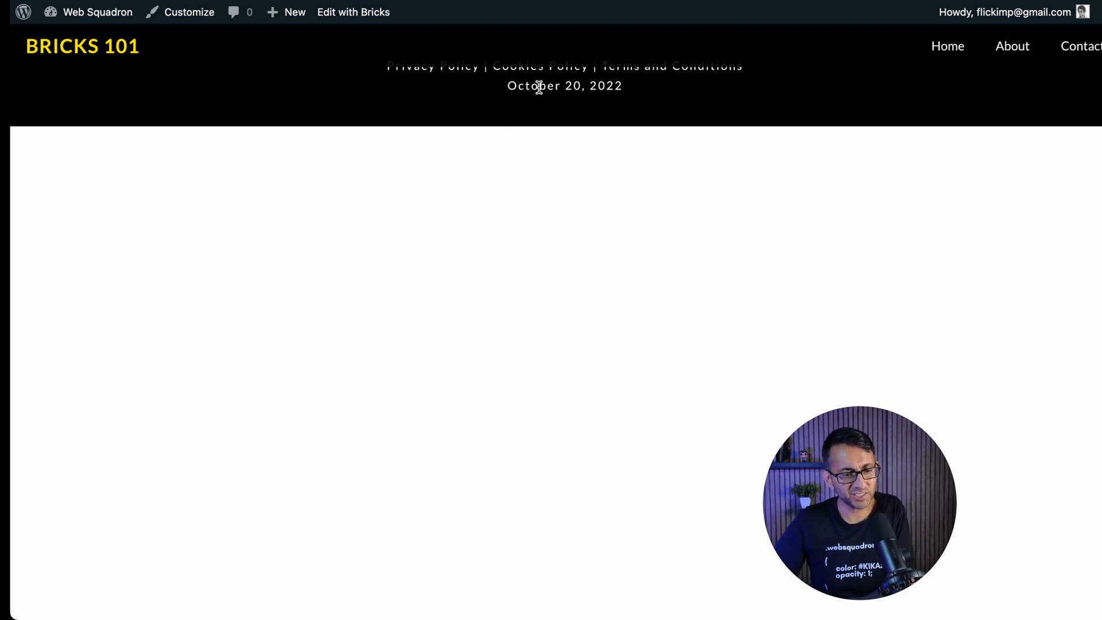
mouse_move(613, 108)
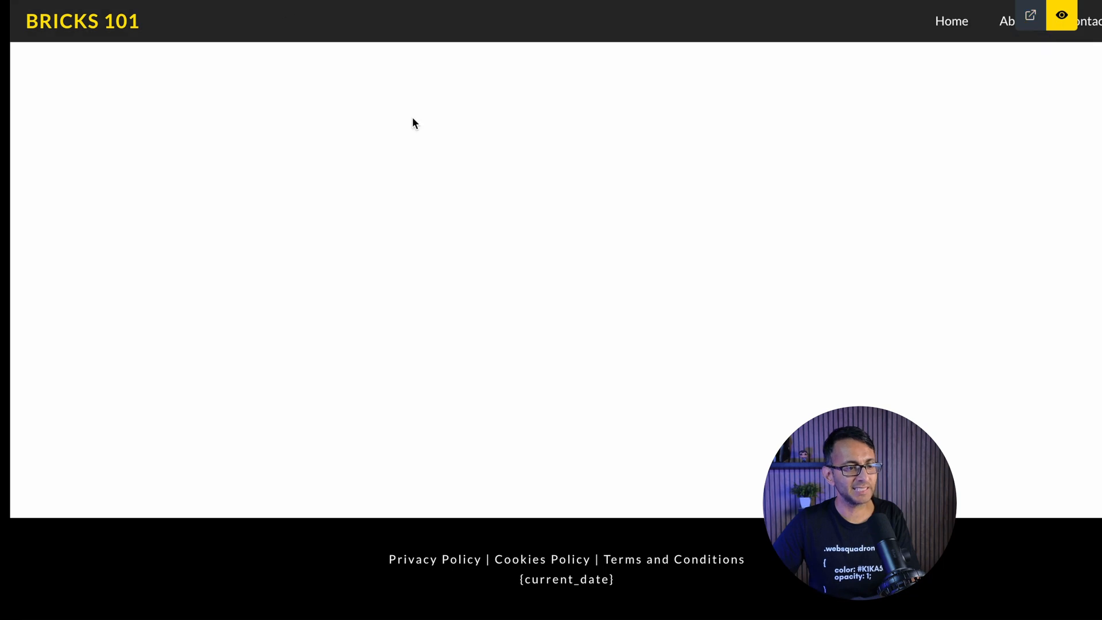
mouse_move(1031, 14)
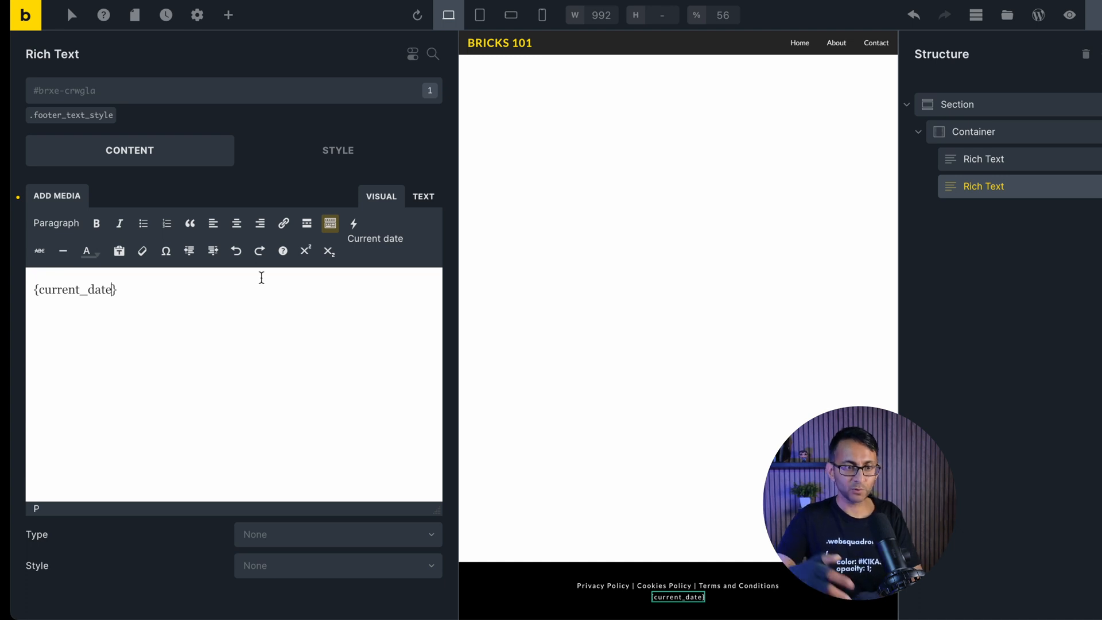
Change the date tag to {current_date: Y} and place the cursor before it
type(":")
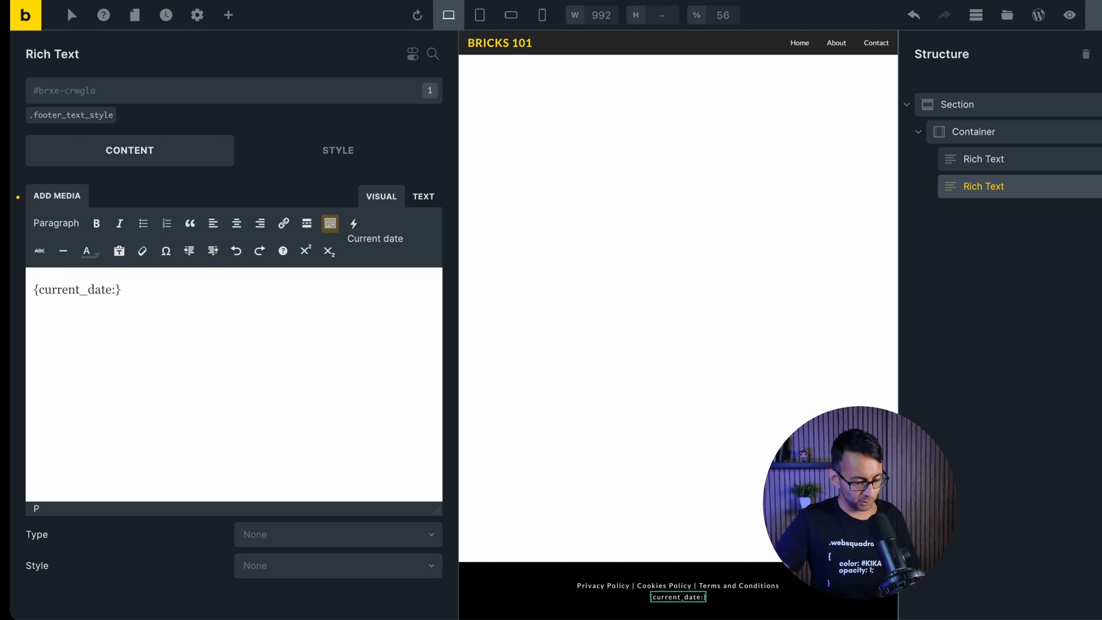
type("Y")
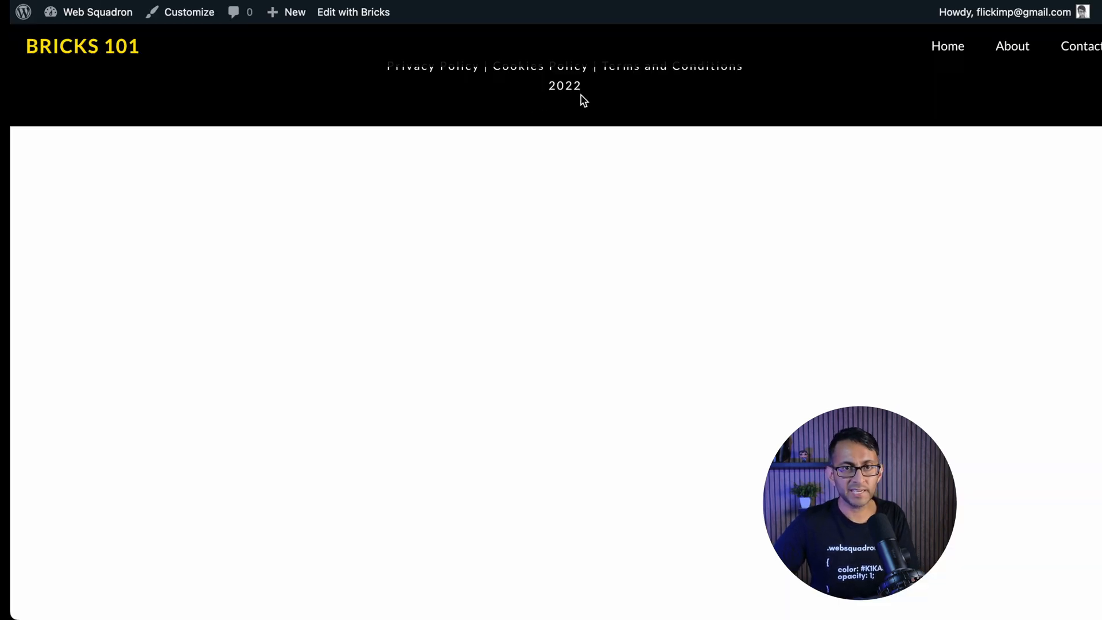
mouse_move(596, 104)
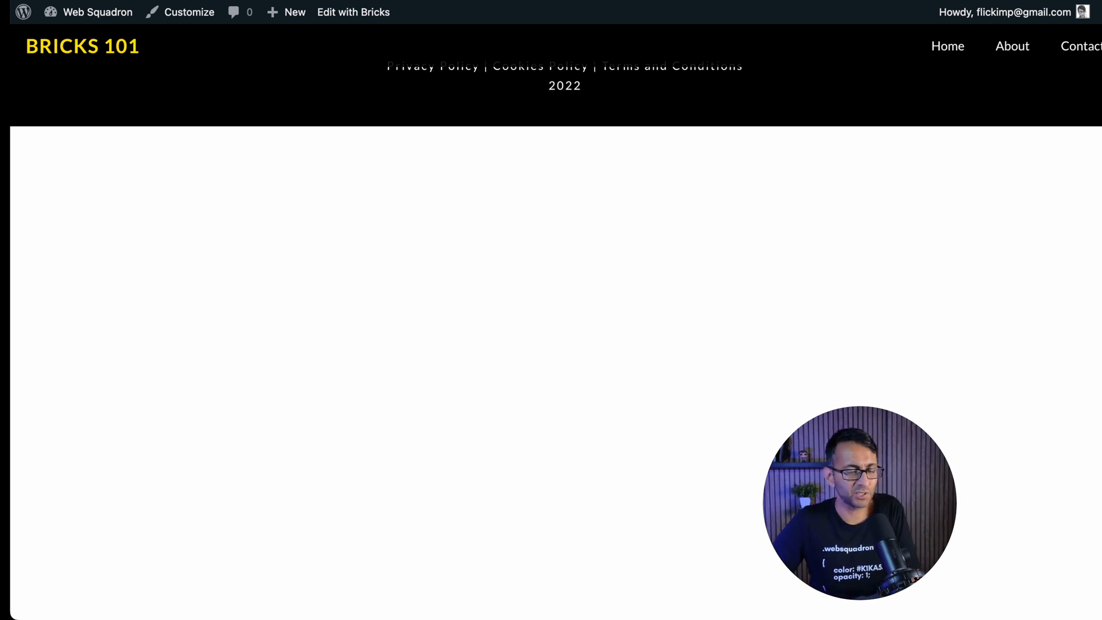
left_click(354, 11)
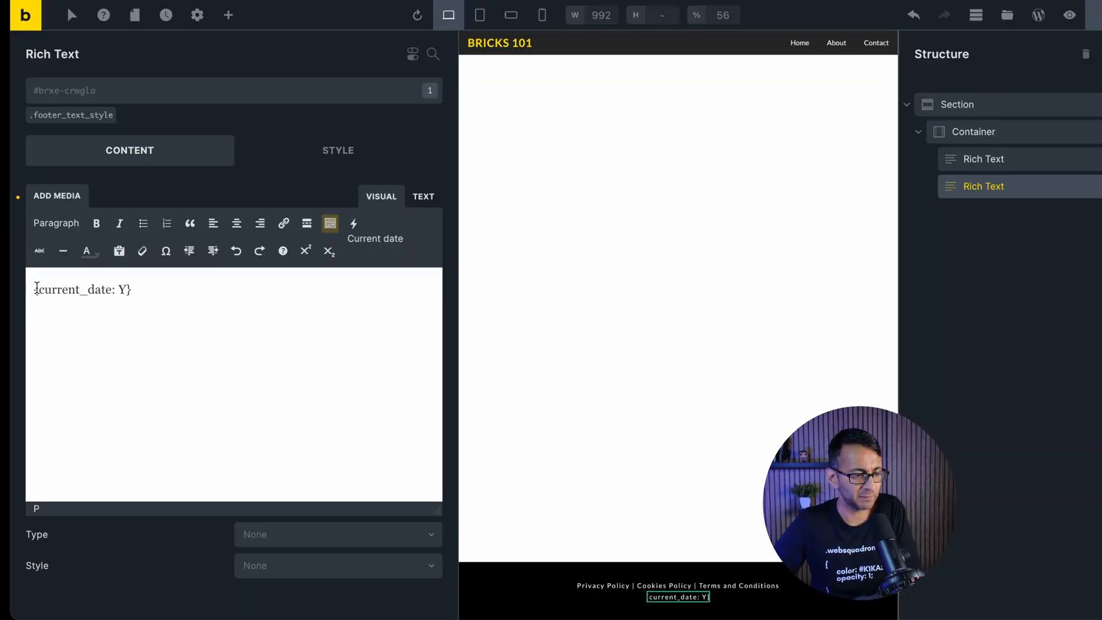
Make the line read '© Copyright {current_date: Y} and All Rights Reserved'
type("© Copyright {current_date: Y} and All Rights Reserved")
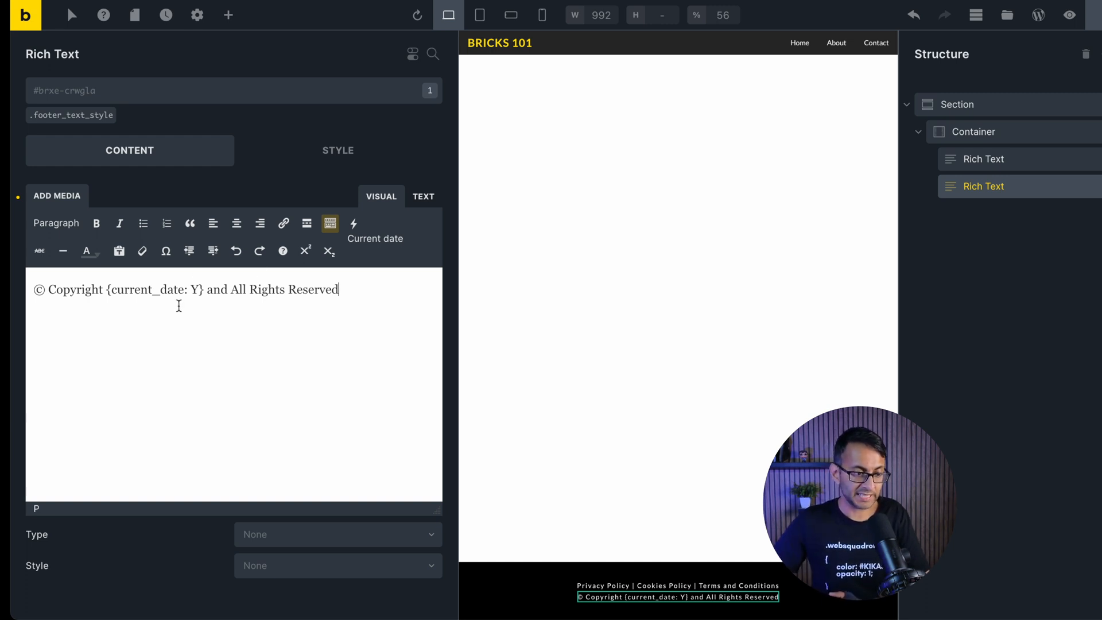
mouse_move(353, 310)
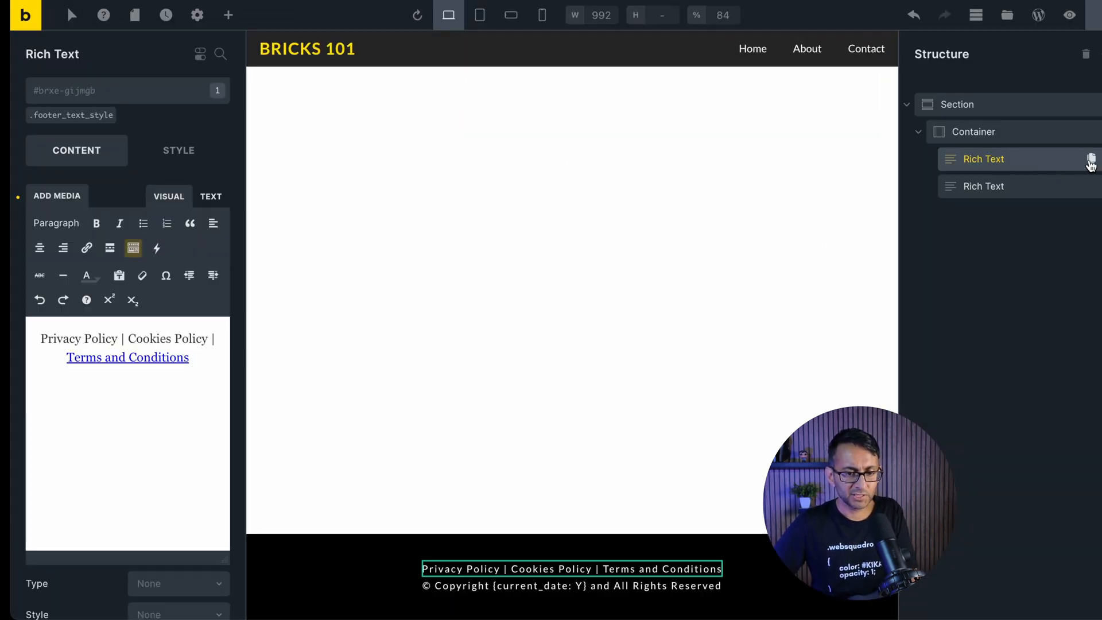
Duplicate the policy links Rich Text and rewrite the copy as 'Designed by Web Squadron'
left_click(1090, 159)
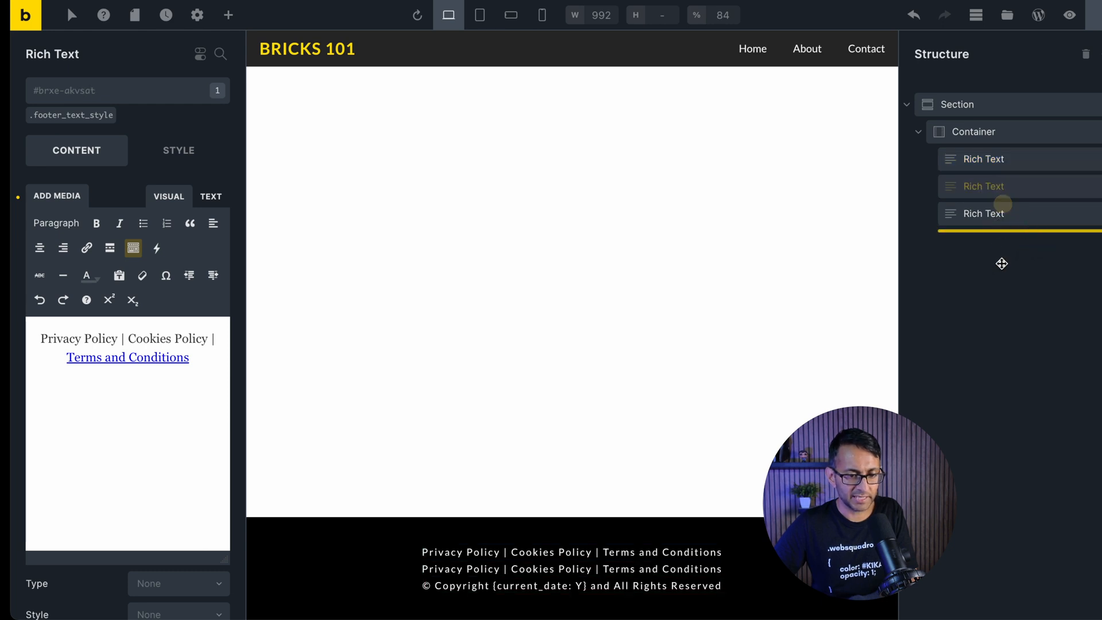
left_click(984, 213)
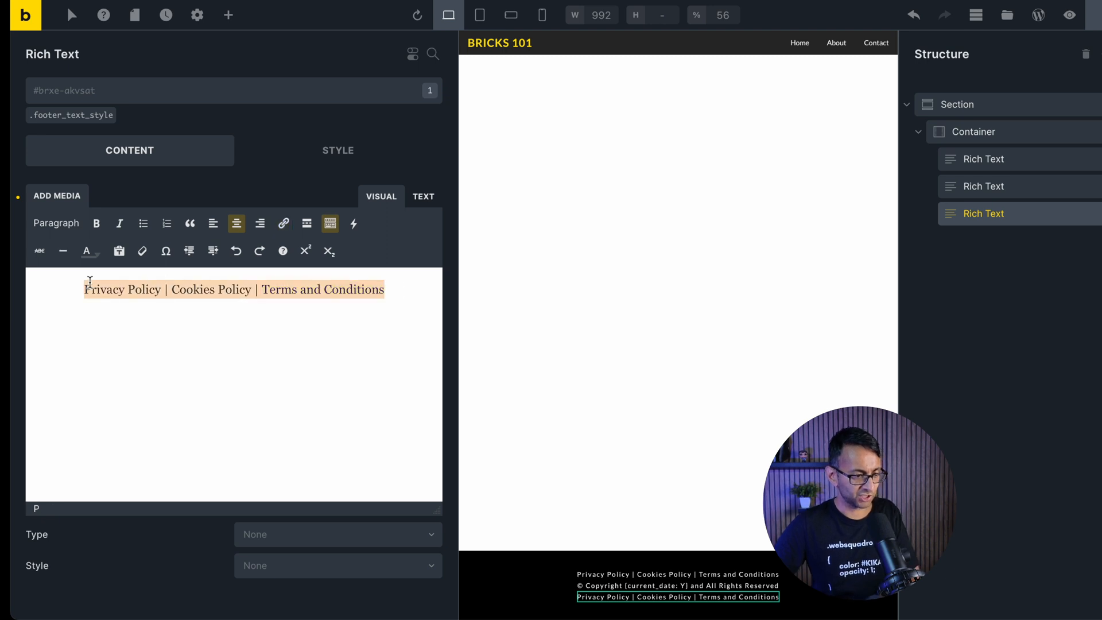
type("Designed by Web Squadron")
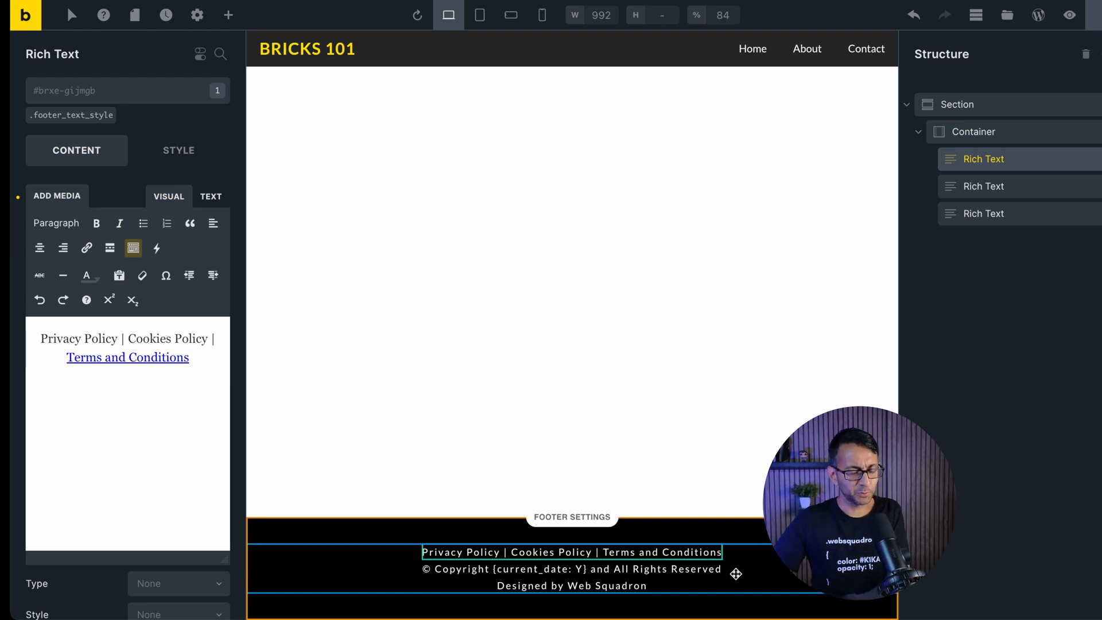
Give the copyright Rich Text a top margin of 20 and bottom margin of 10 under Style > Layout > Spacing
left_click(973, 131)
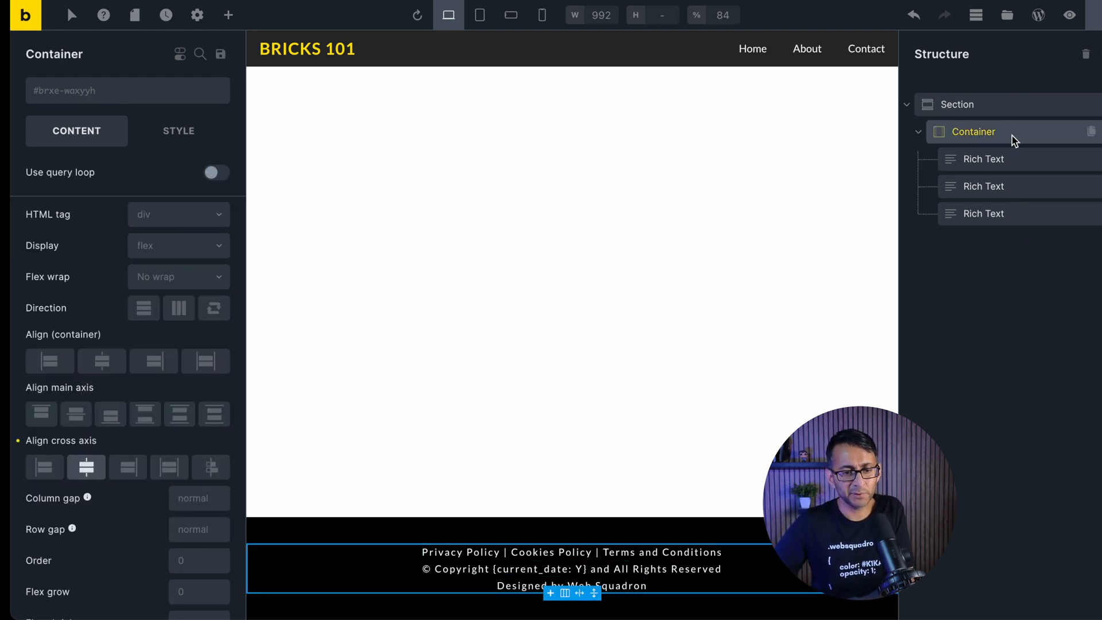
mouse_move(168, 146)
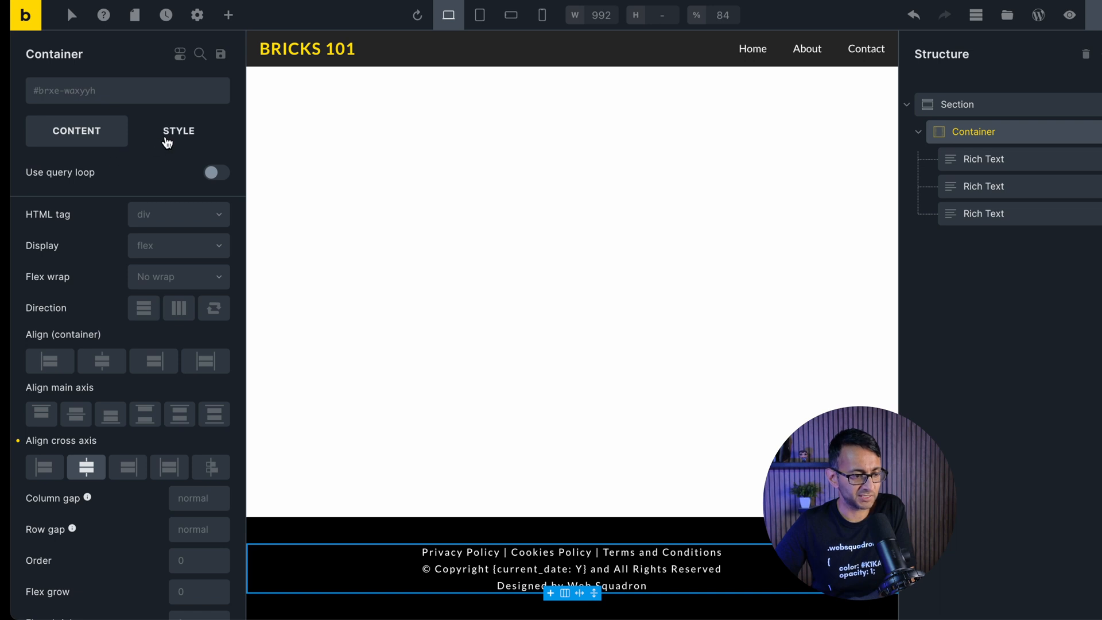
left_click(178, 130)
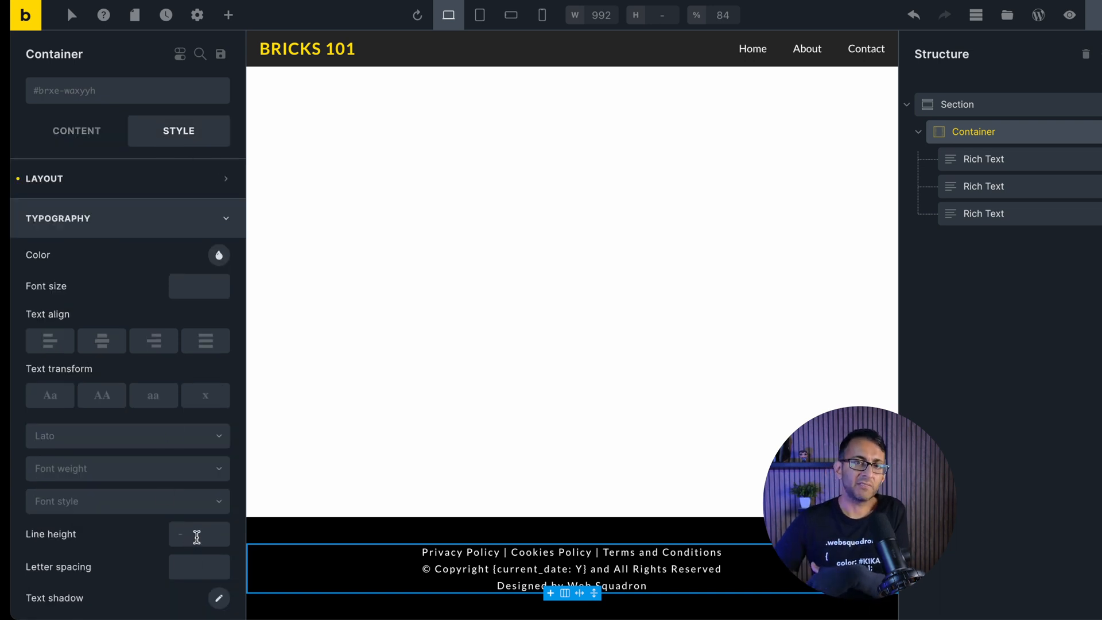
mouse_move(620, 250)
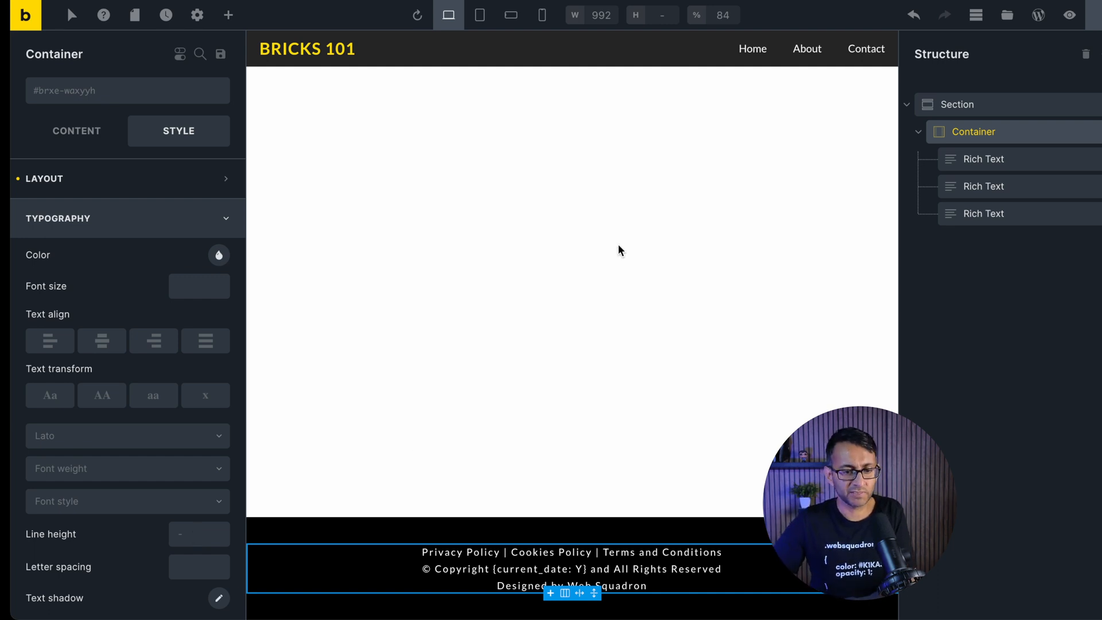
left_click(983, 186)
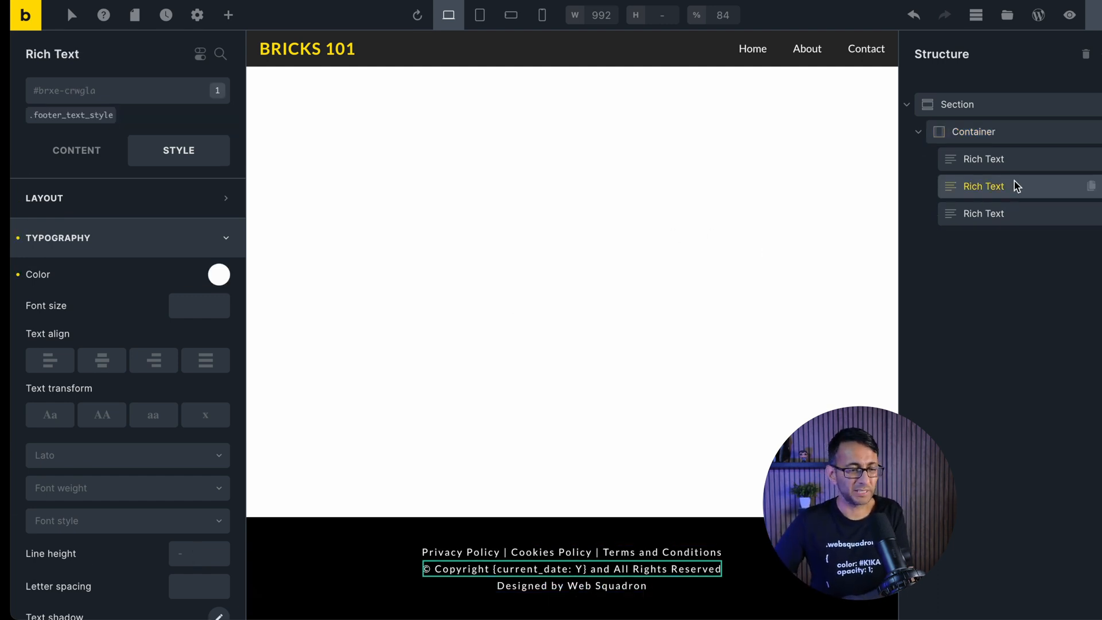
left_click(41, 199)
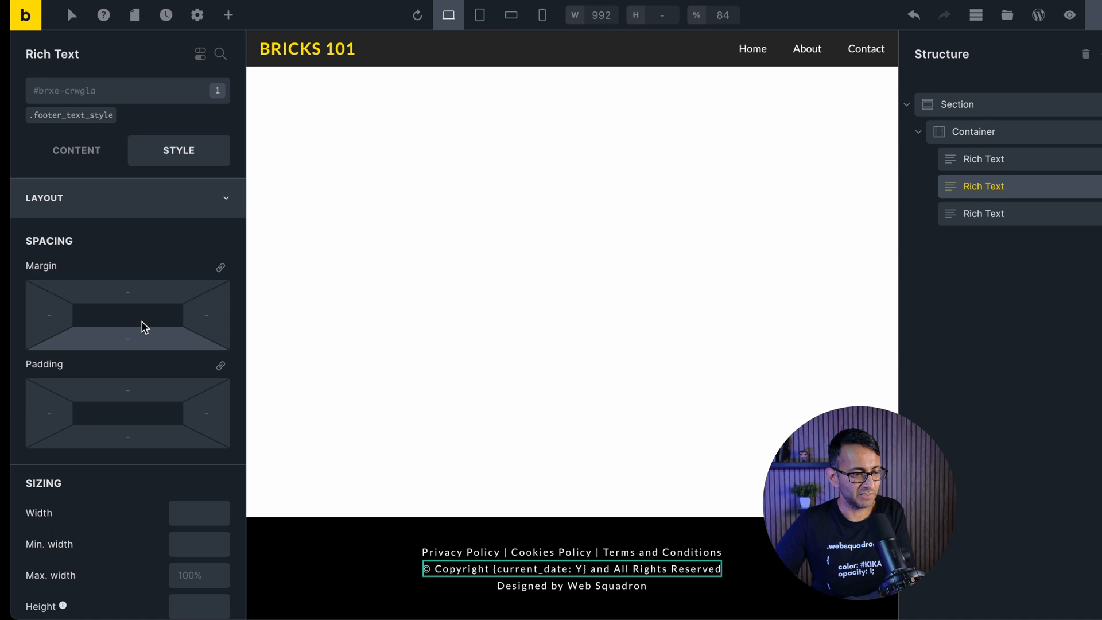
mouse_move(148, 295)
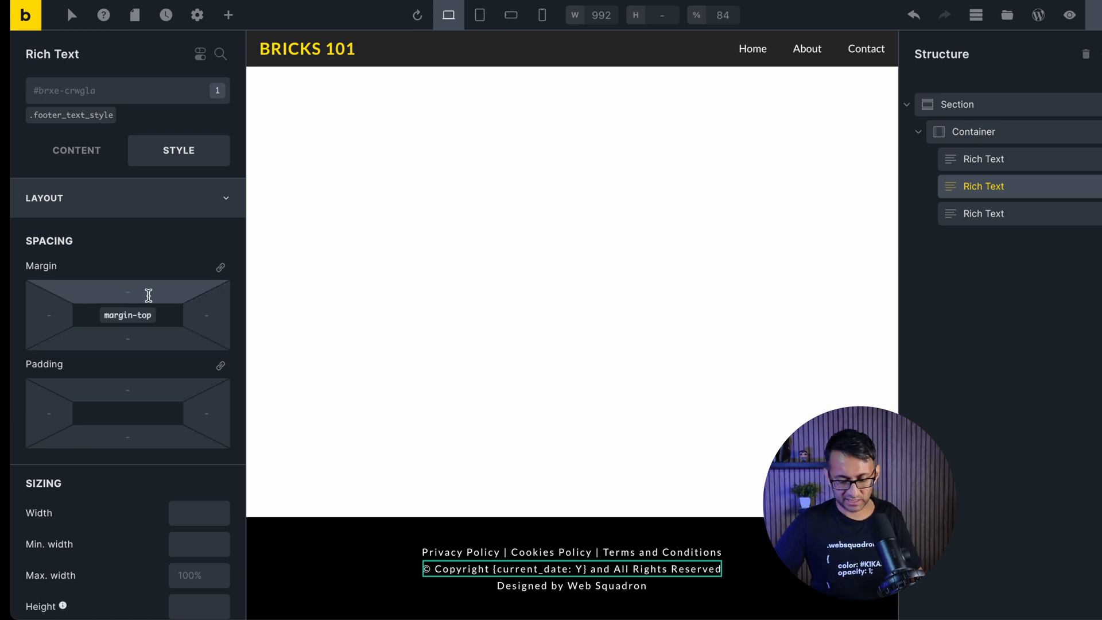
type("20")
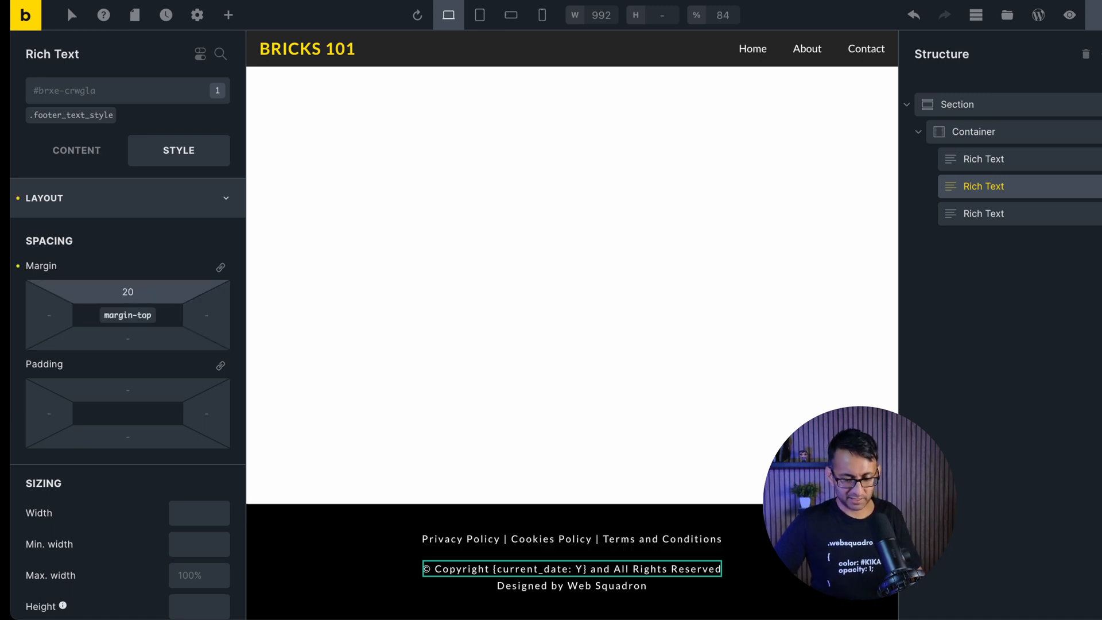
type("10")
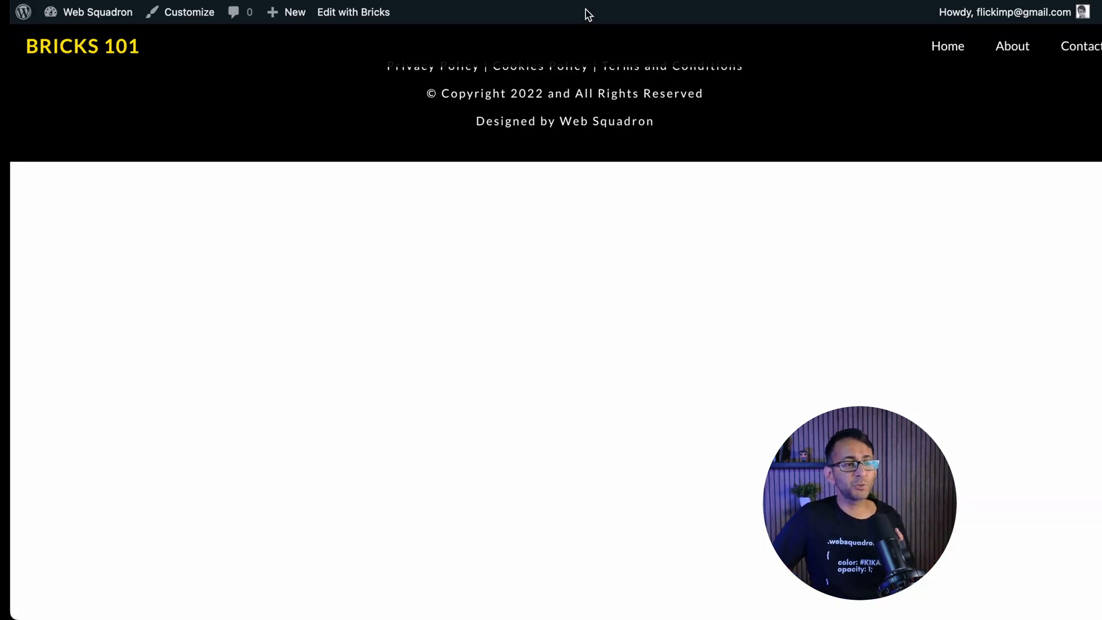
Return from the frontend preview to the Bricks builder tab for the footer template
left_click(353, 12)
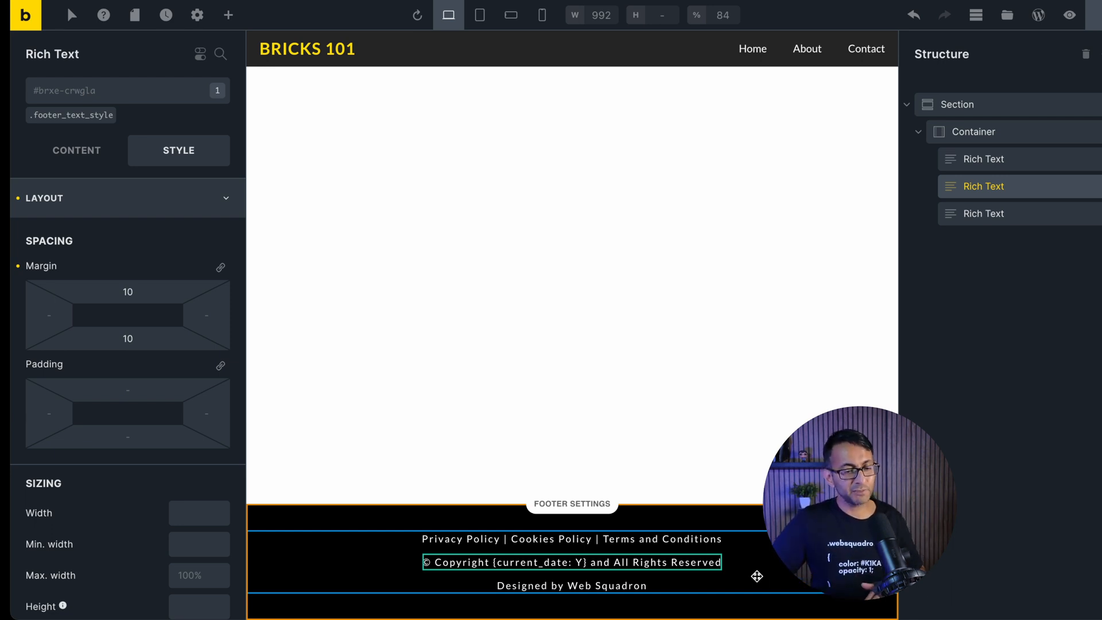
Add a template condition showing the footer on the Entire website via Settings > Template Settings > Conditions
left_click(228, 15)
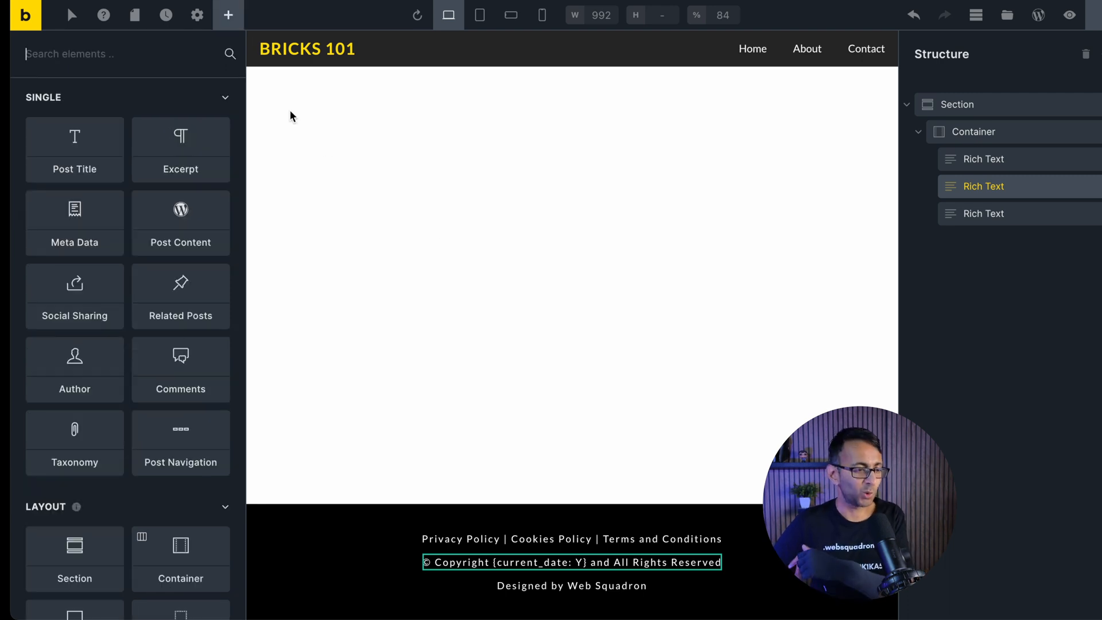
left_click(197, 16)
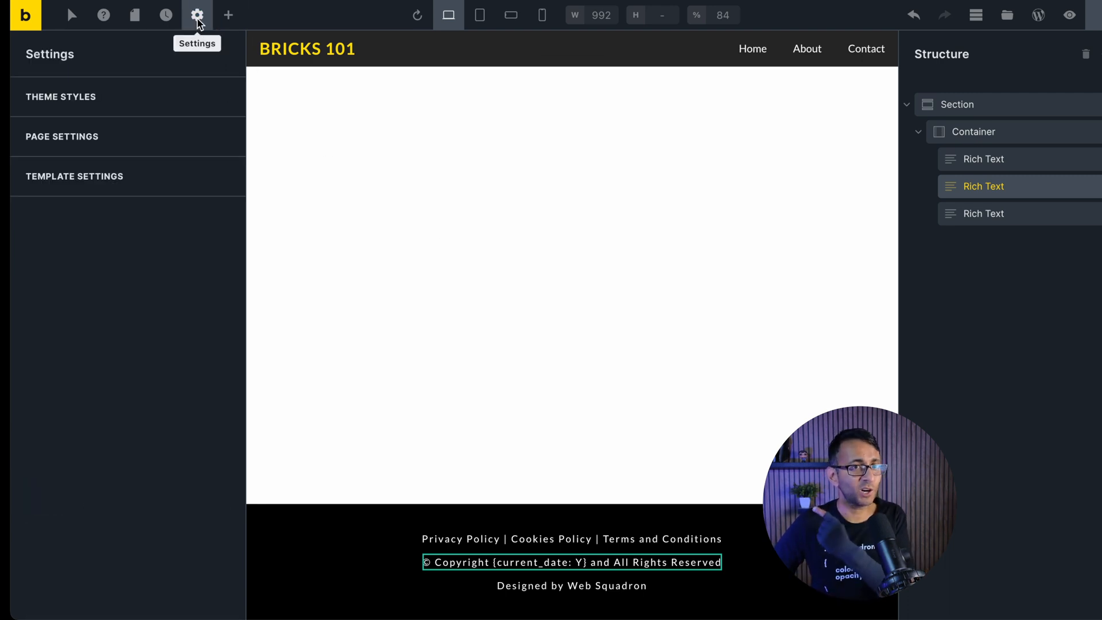
left_click(64, 177)
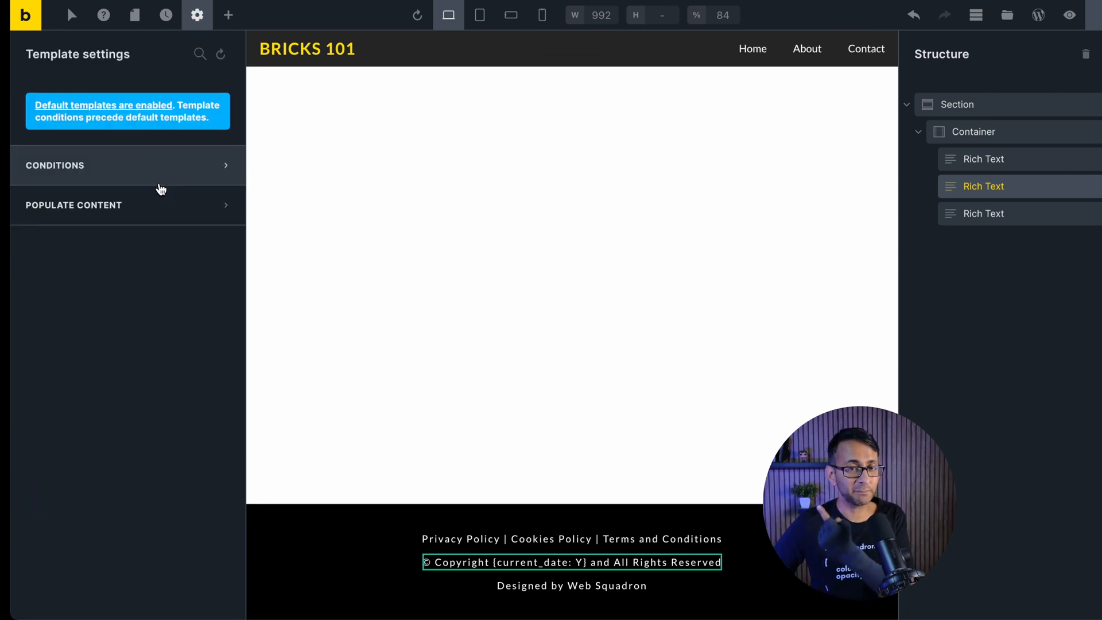
left_click(127, 165)
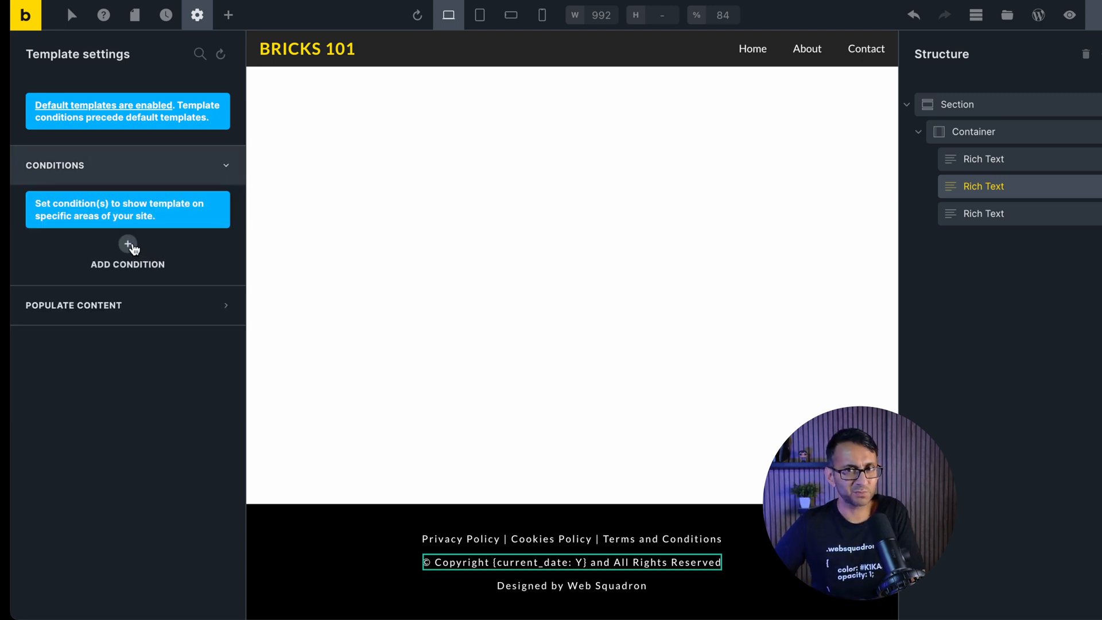
left_click(128, 247)
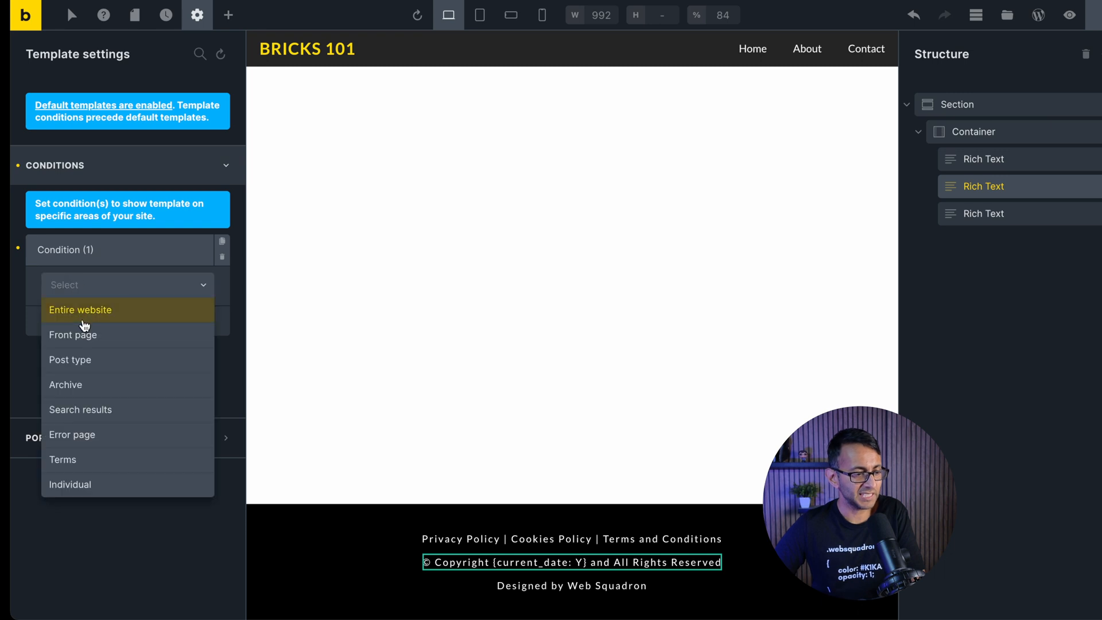
left_click(80, 310)
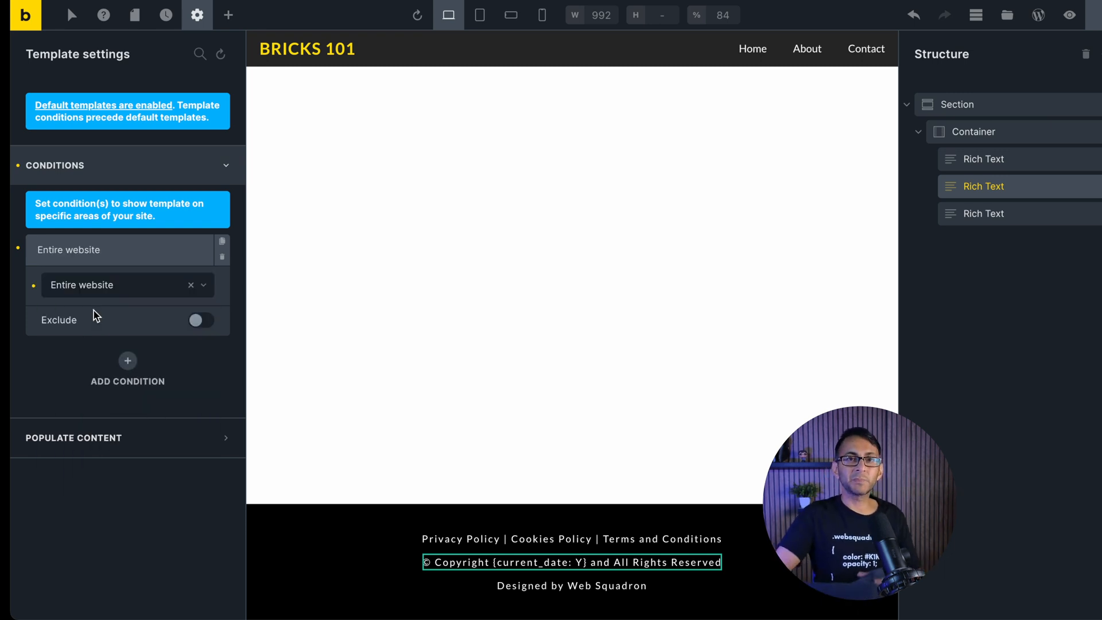
mouse_move(225, 309)
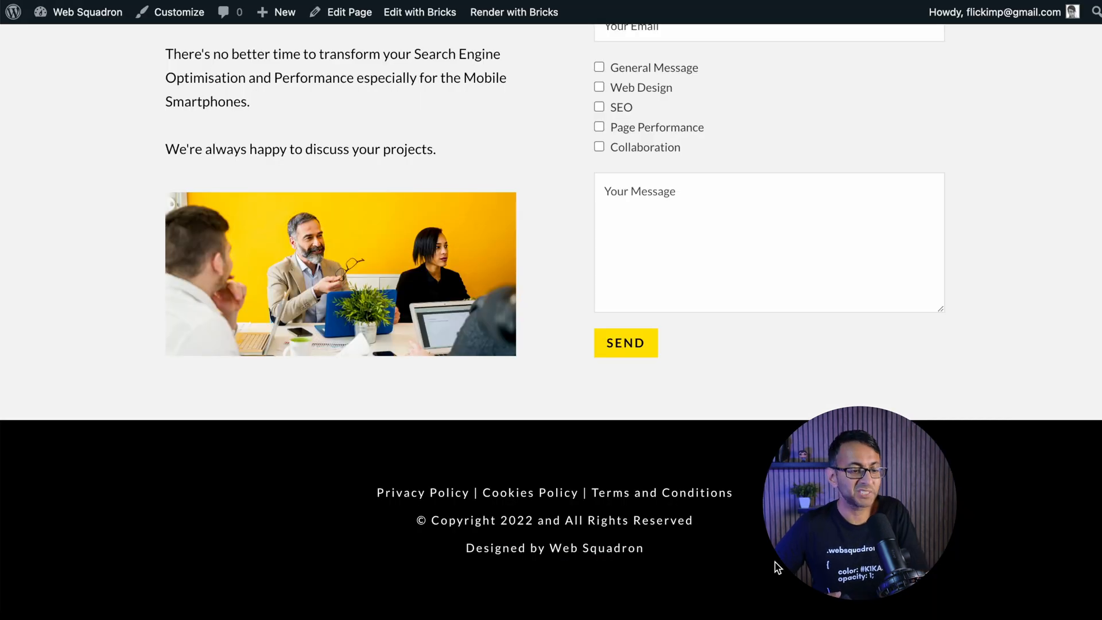
Scroll the live frontend page to check the black footer with its three centred lines
scroll("up", 3)
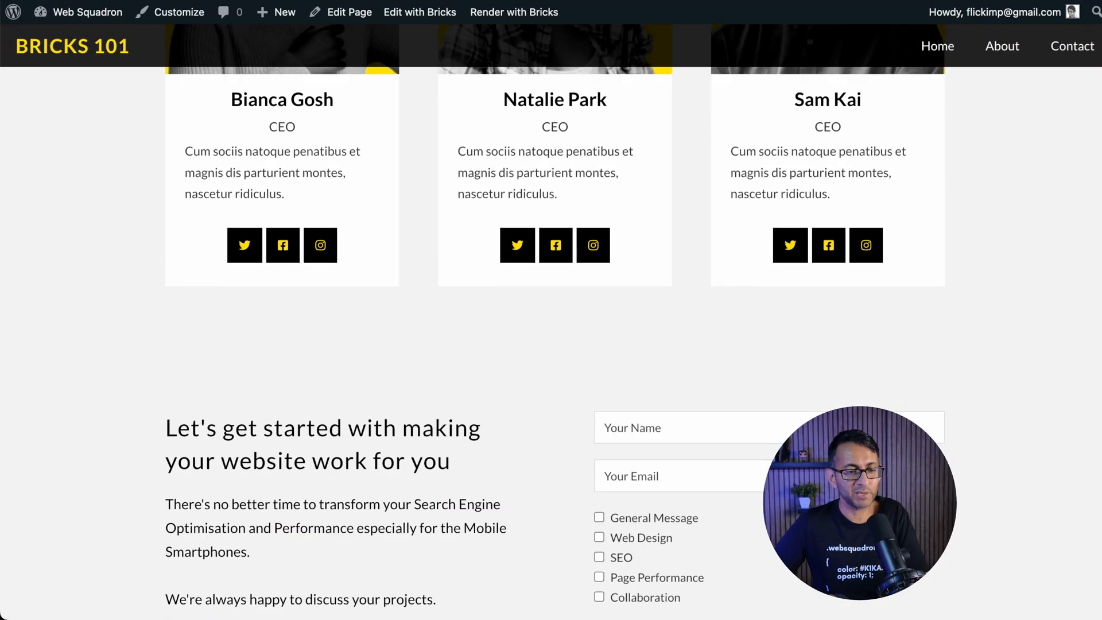